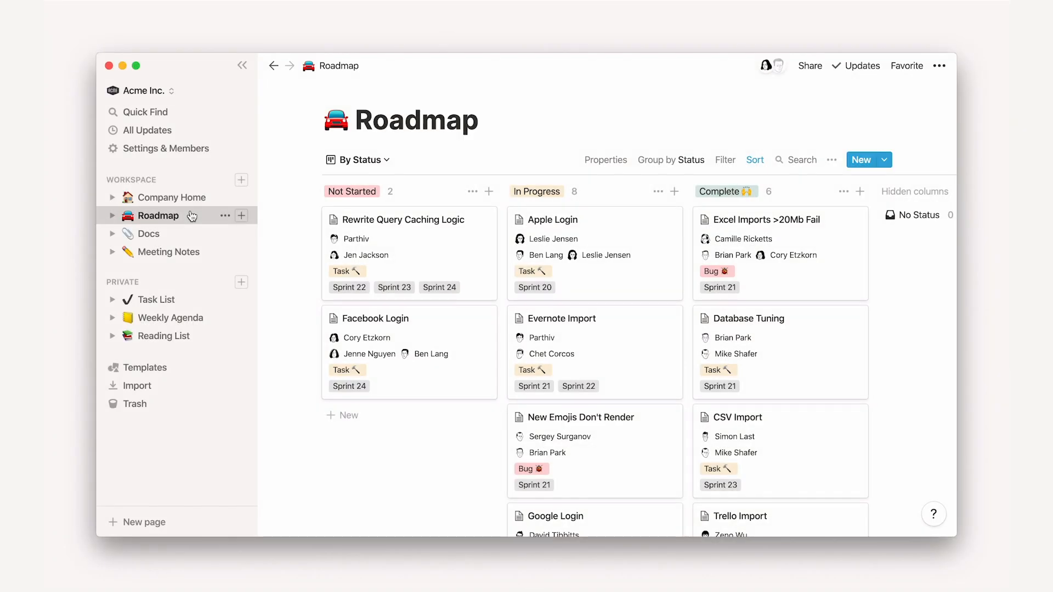
pyautogui.moveTo(189, 232)
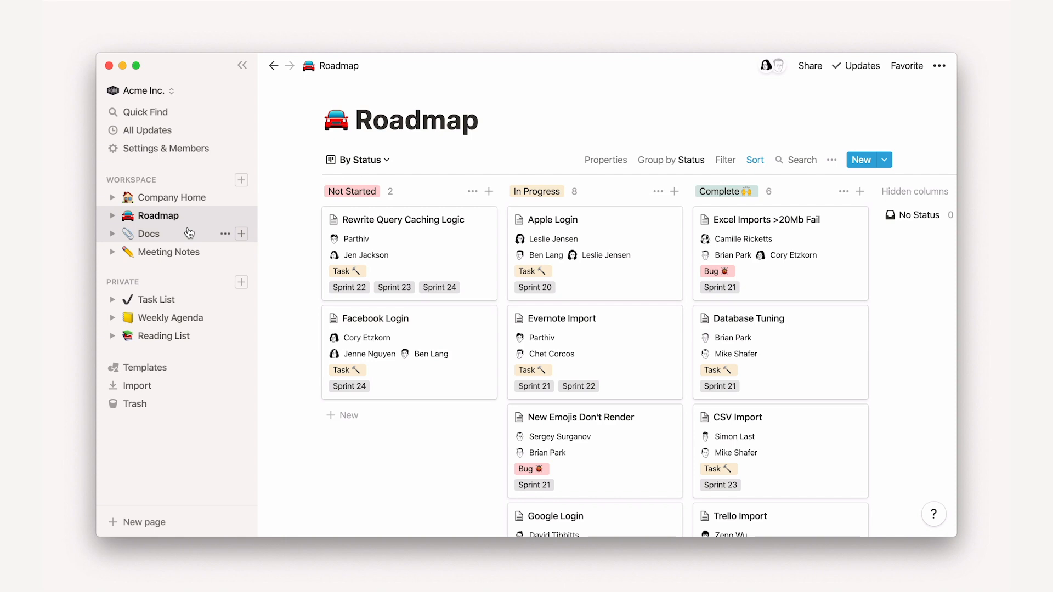
# Tour Meeting Notes, then open Company Home with its Team and Policies links
pyautogui.click(169, 252)
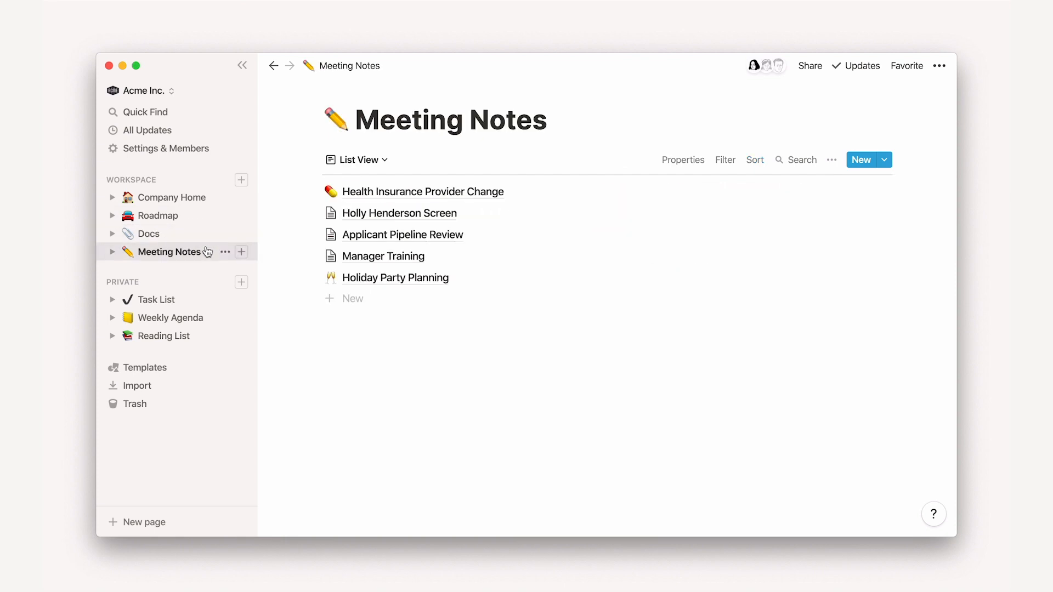
pyautogui.click(172, 198)
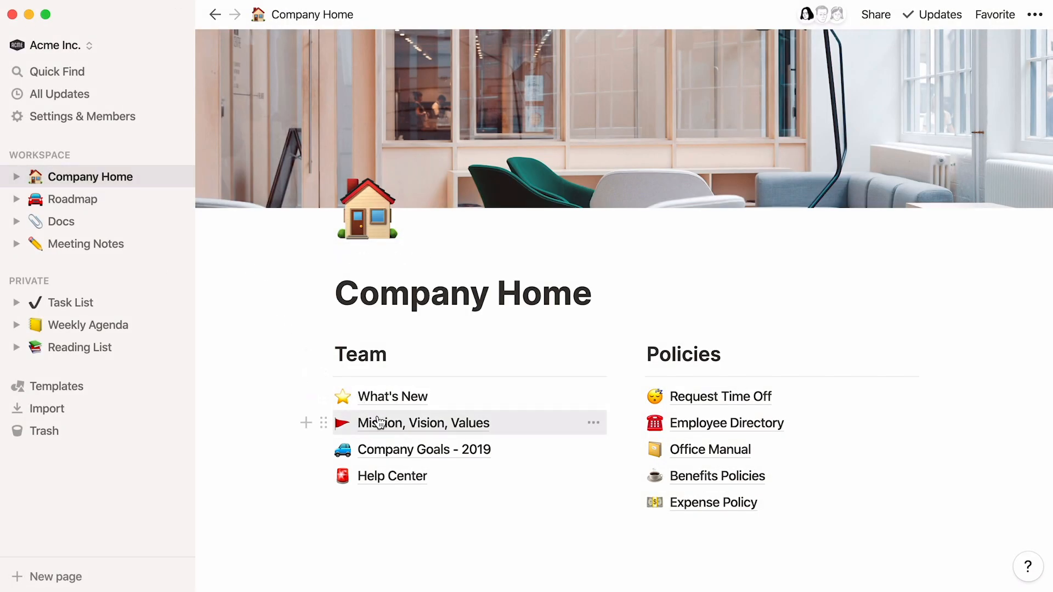
# On Mission, Vision, Values, write 'To make a contribution to the world by making tools…'
pyautogui.click(423, 423)
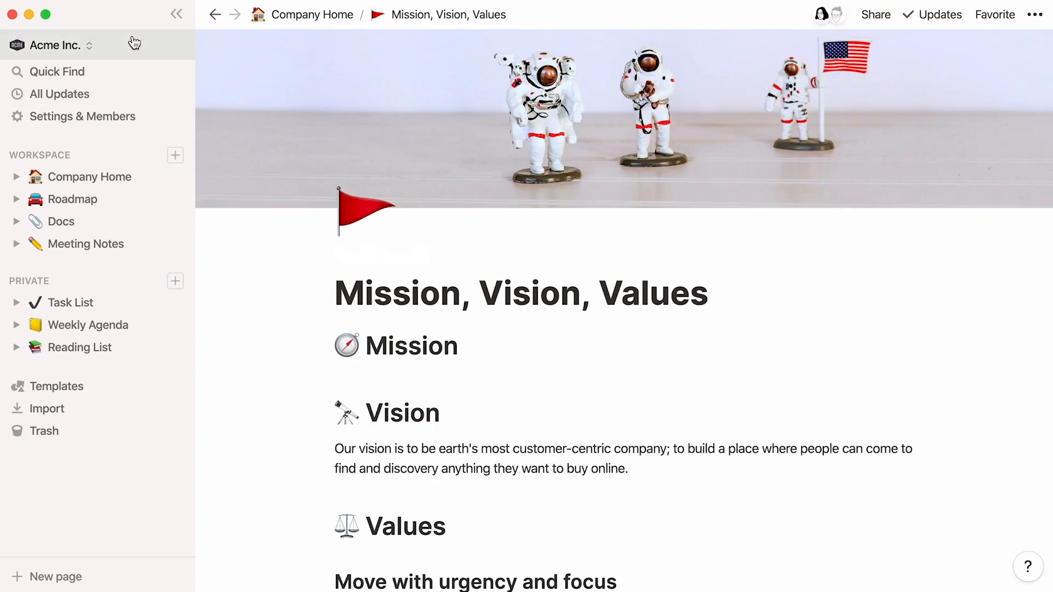
pyautogui.click(177, 13)
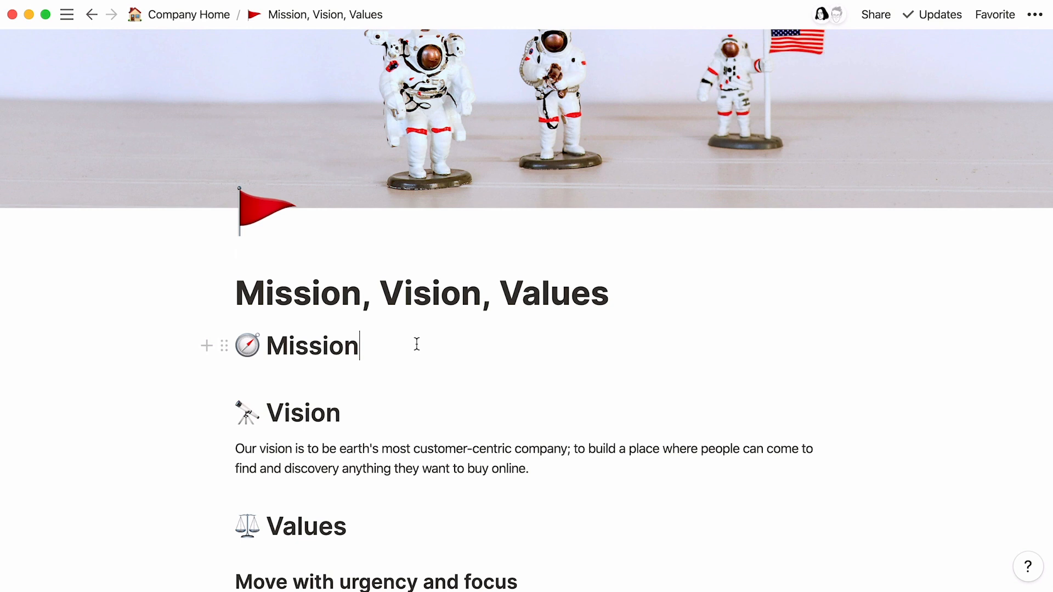
pyautogui.write('To make a contribution to the')
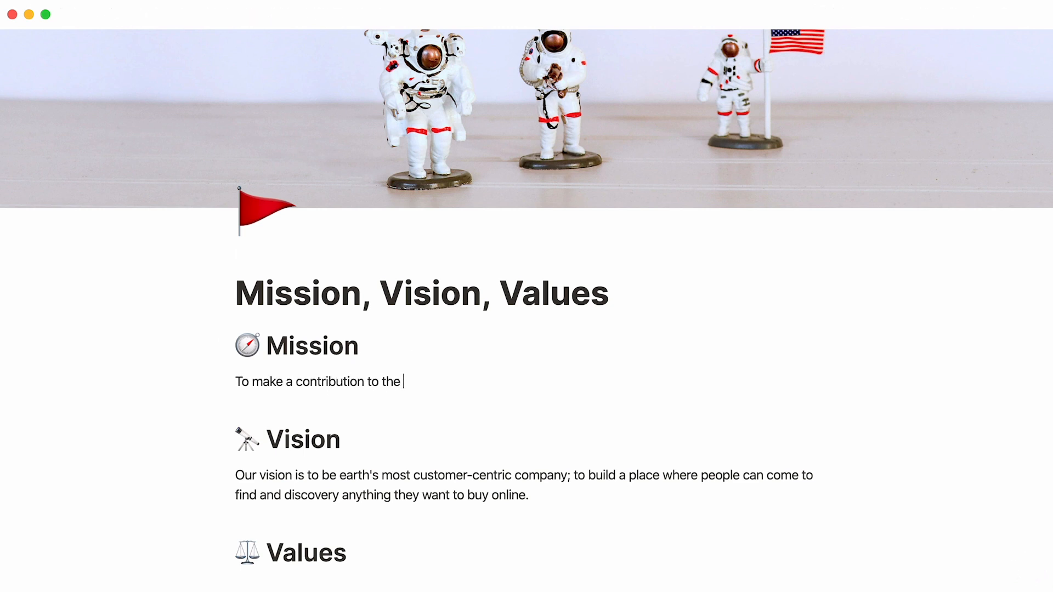
pyautogui.write('world by making tools for the mind that advance humankind')
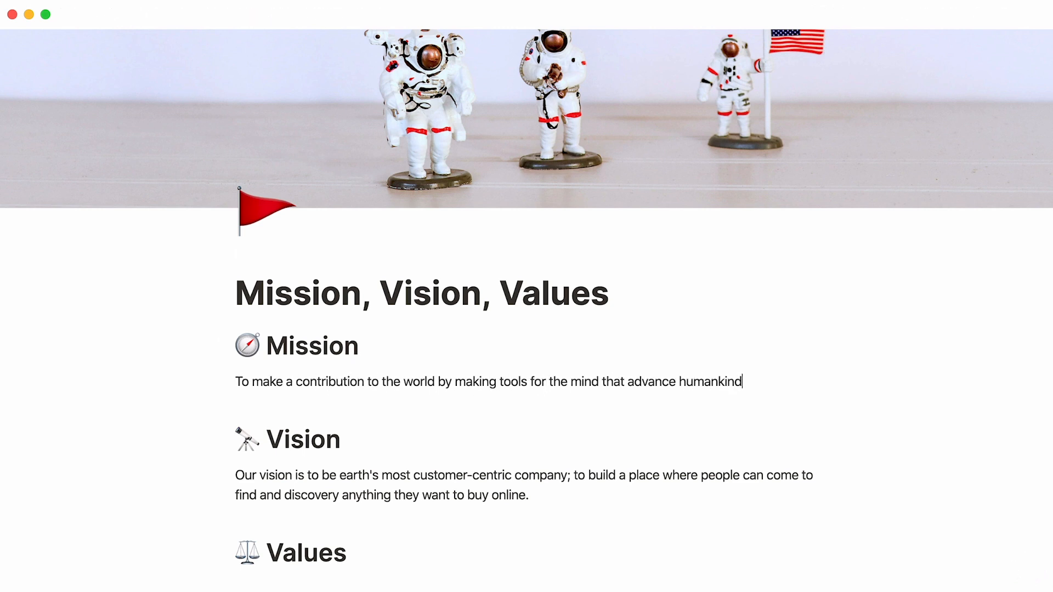
pyautogui.write('.')
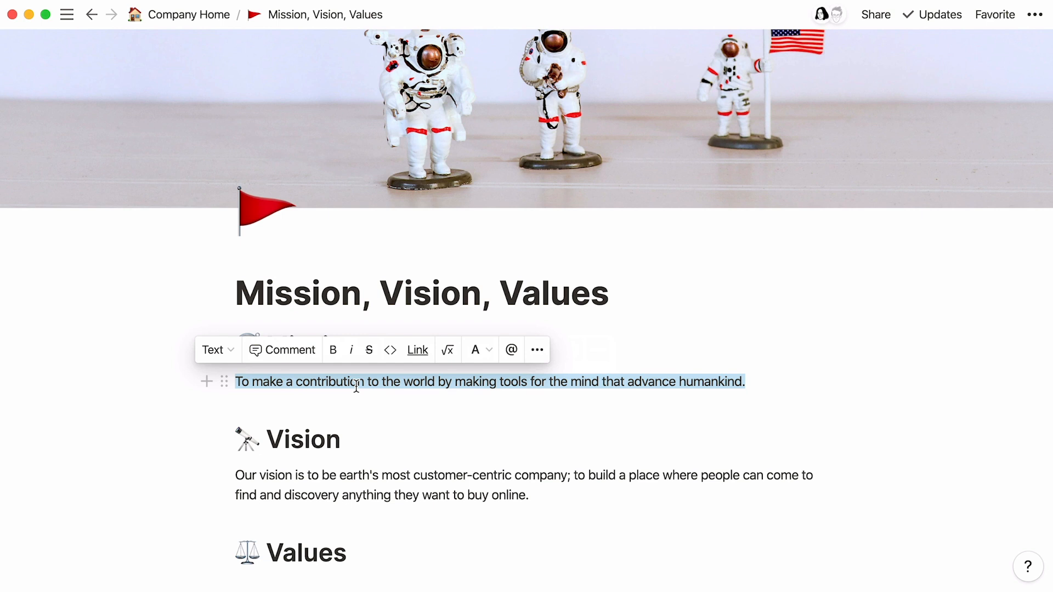
pyautogui.moveTo(244, 371)
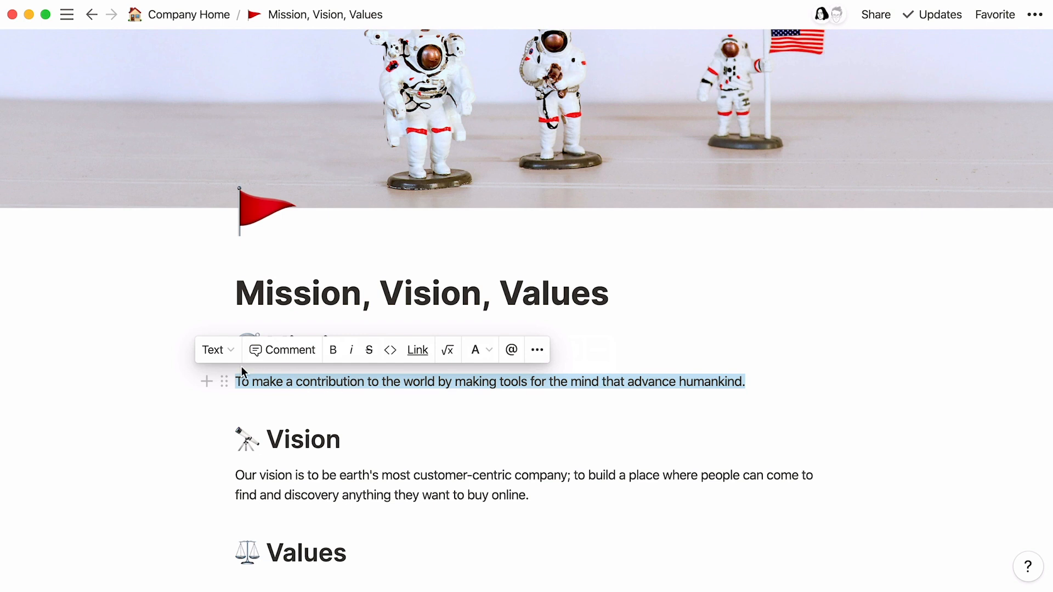
# Show the block-type options for the mission sentence
pyautogui.click(215, 350)
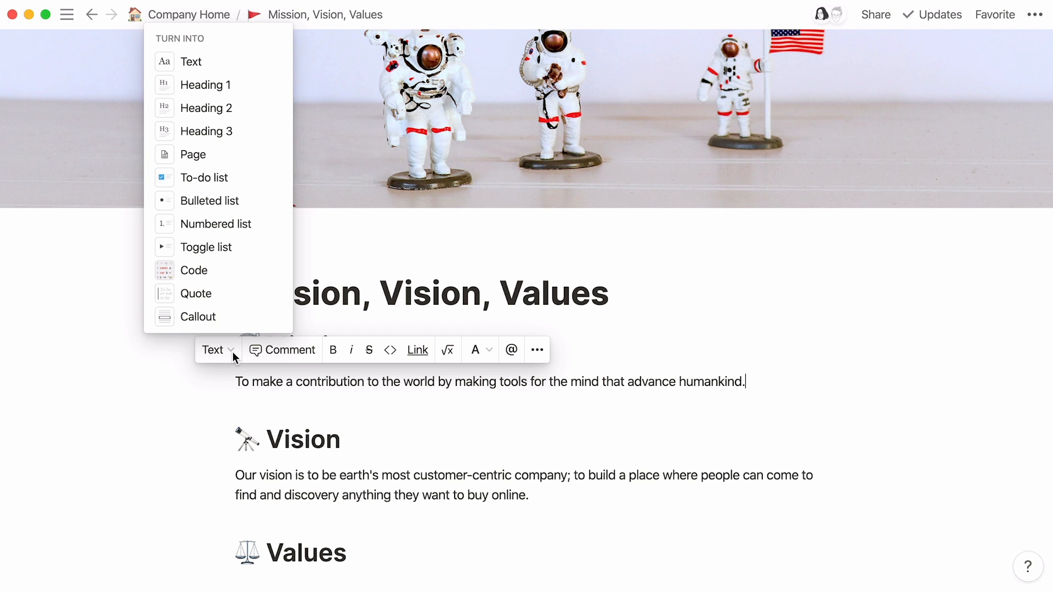
pyautogui.moveTo(235, 379)
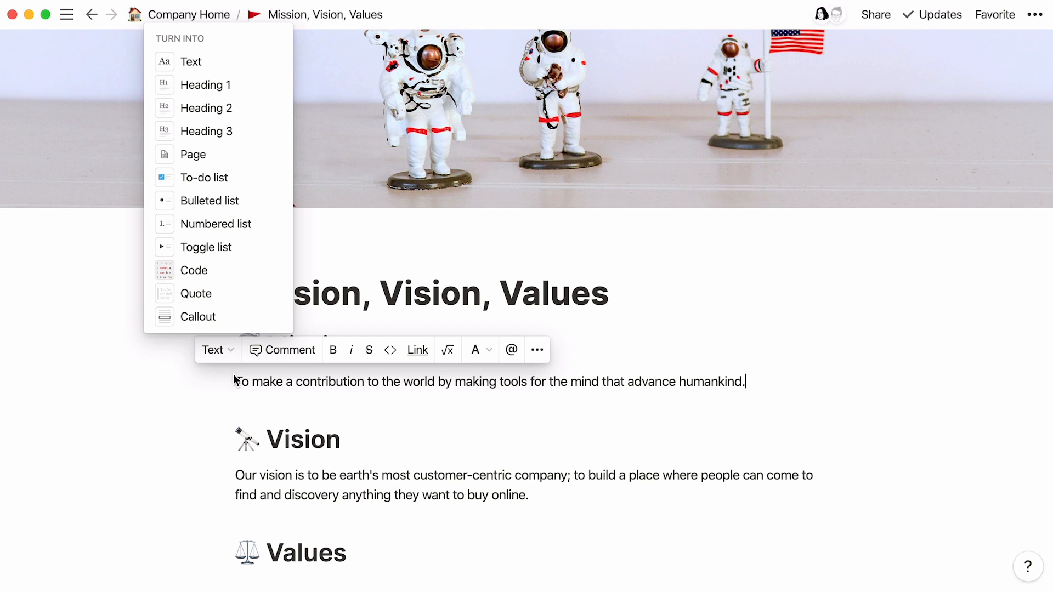
pyautogui.moveTo(759, 386)
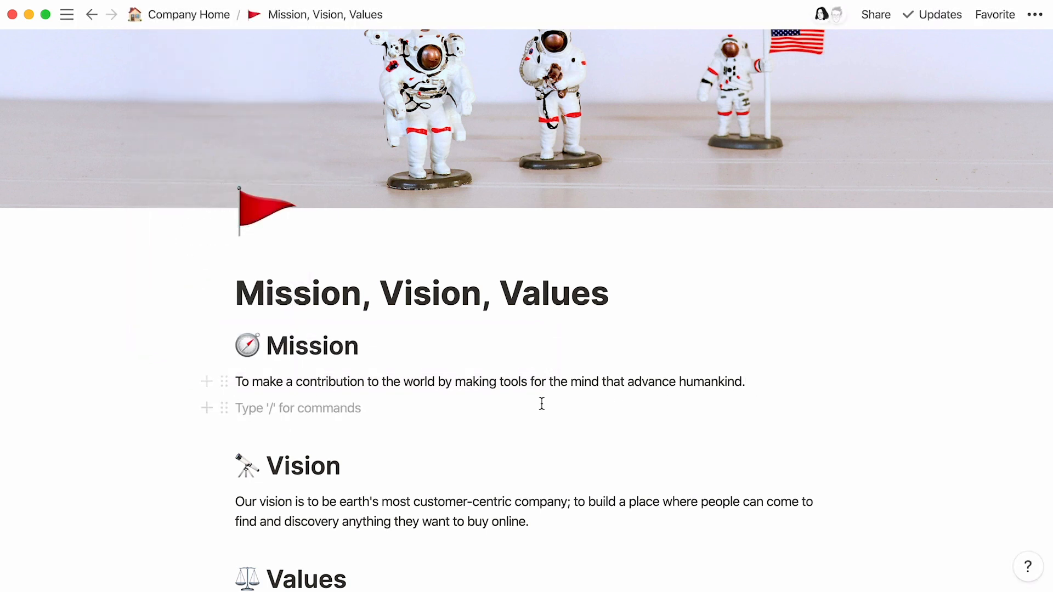
pyautogui.moveTo(207, 408)
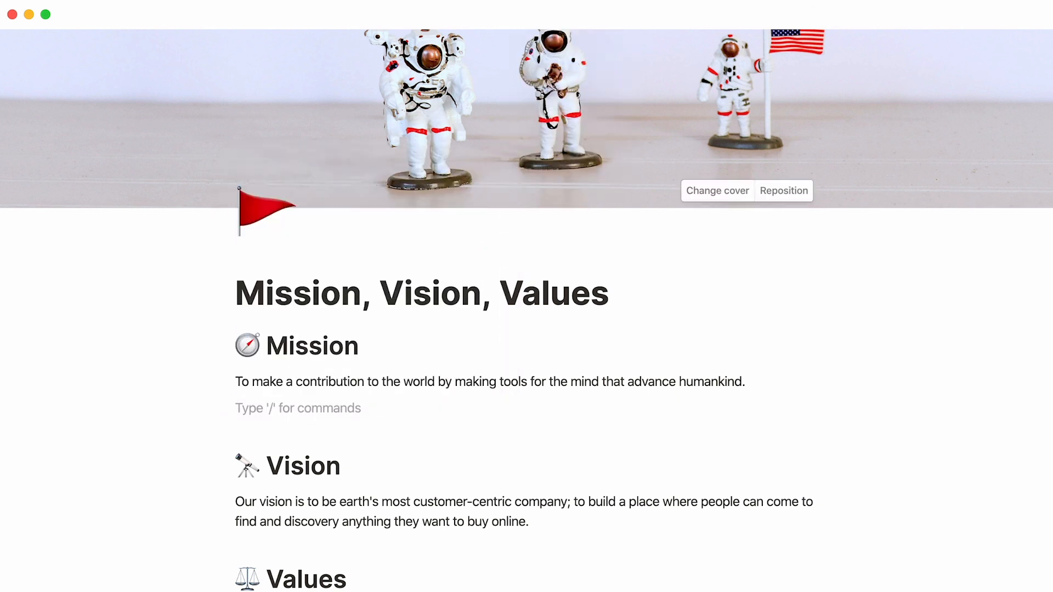
# Open the slash block menu and filter it by 'to do' and 'bullet'
pyautogui.write('/')
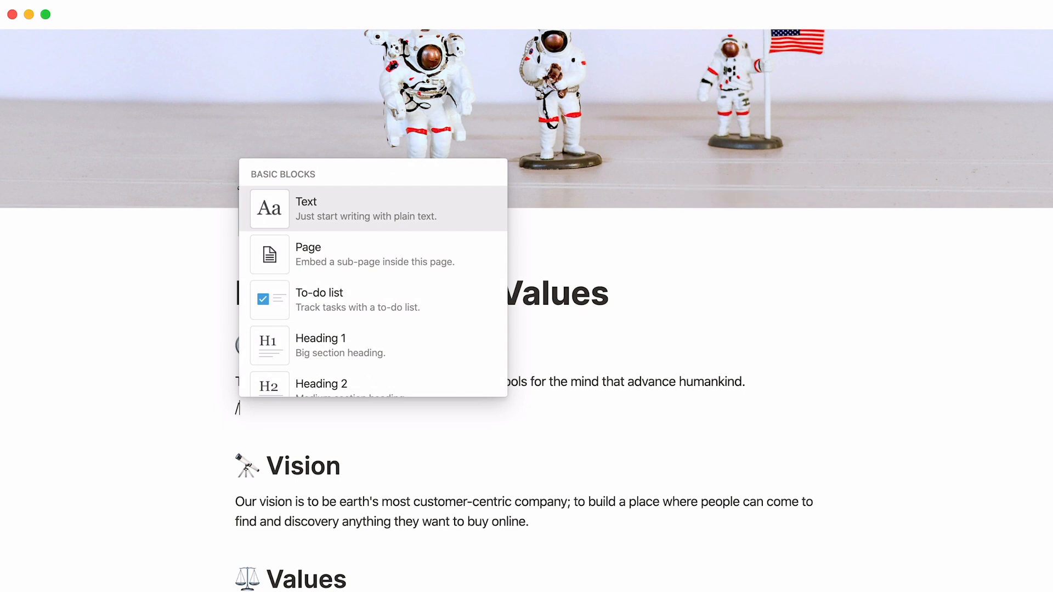
pyautogui.write('t')
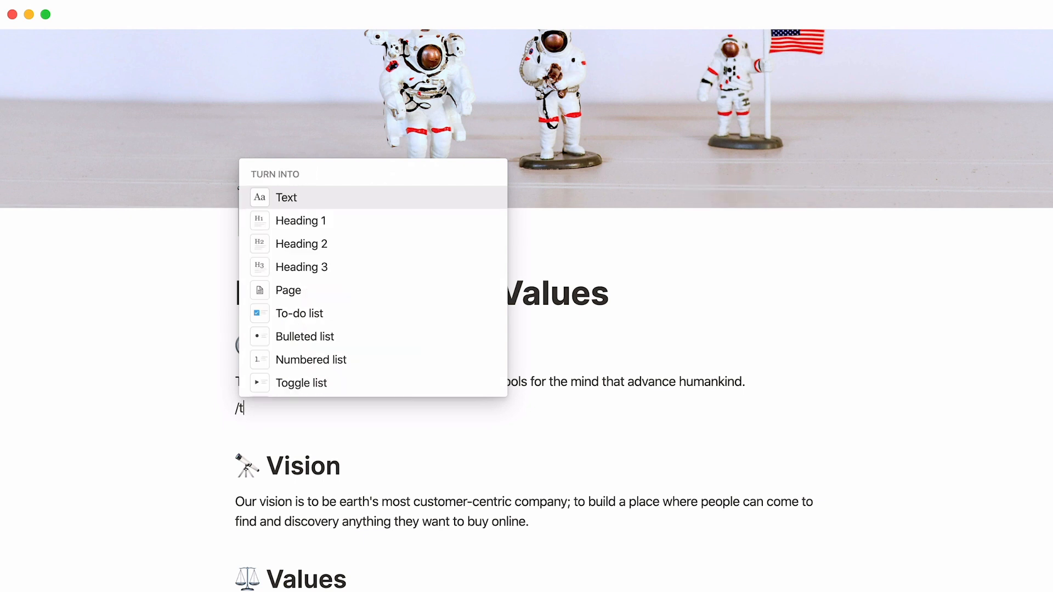
pyautogui.write('o do')
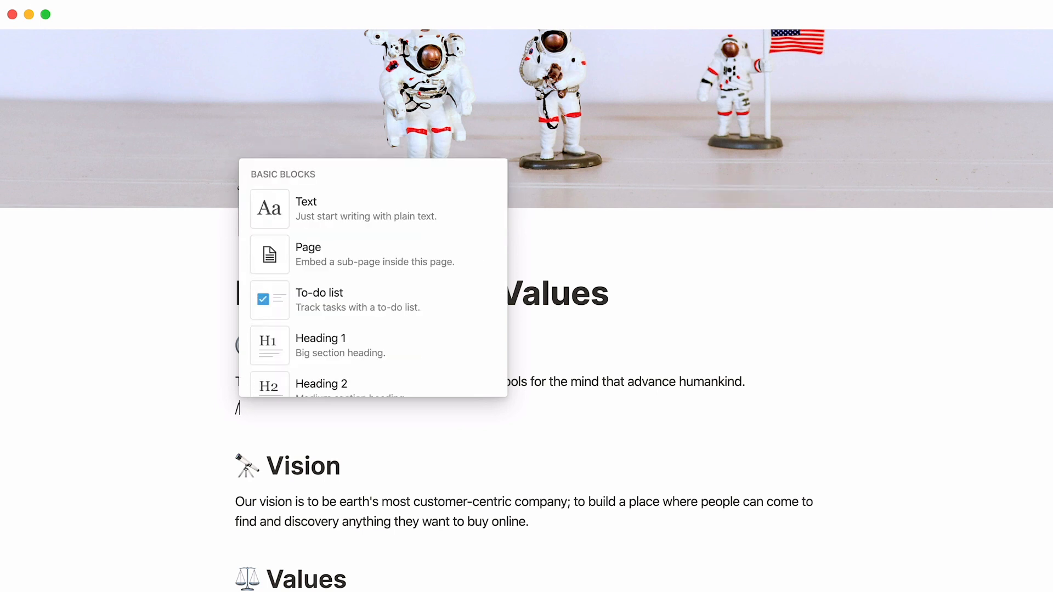
pyautogui.write('bullet')
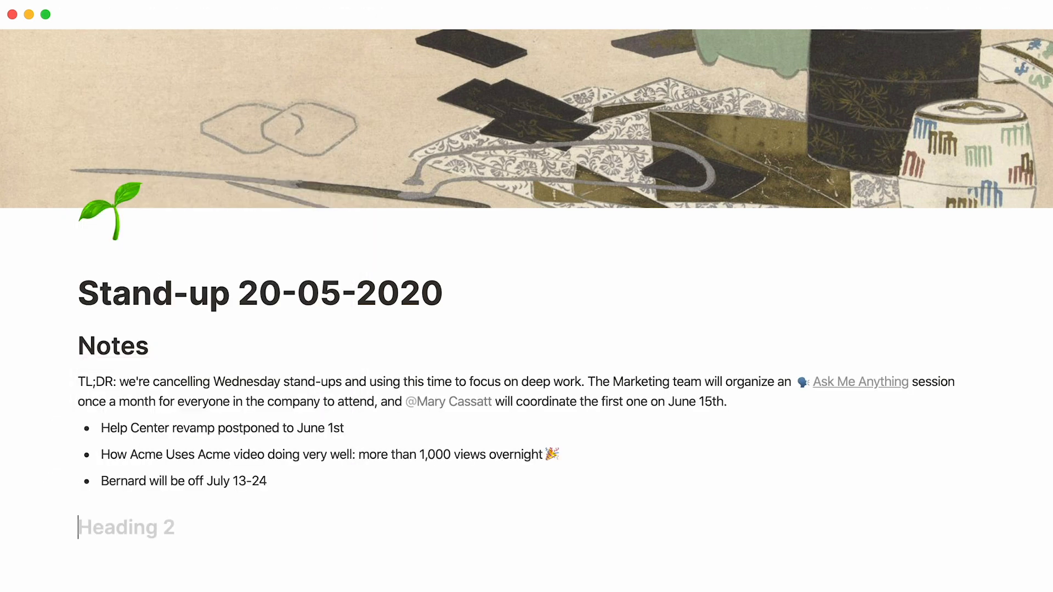
# Format the if/else greeting snippet below Action Items as inline code
pyautogui.write('/')
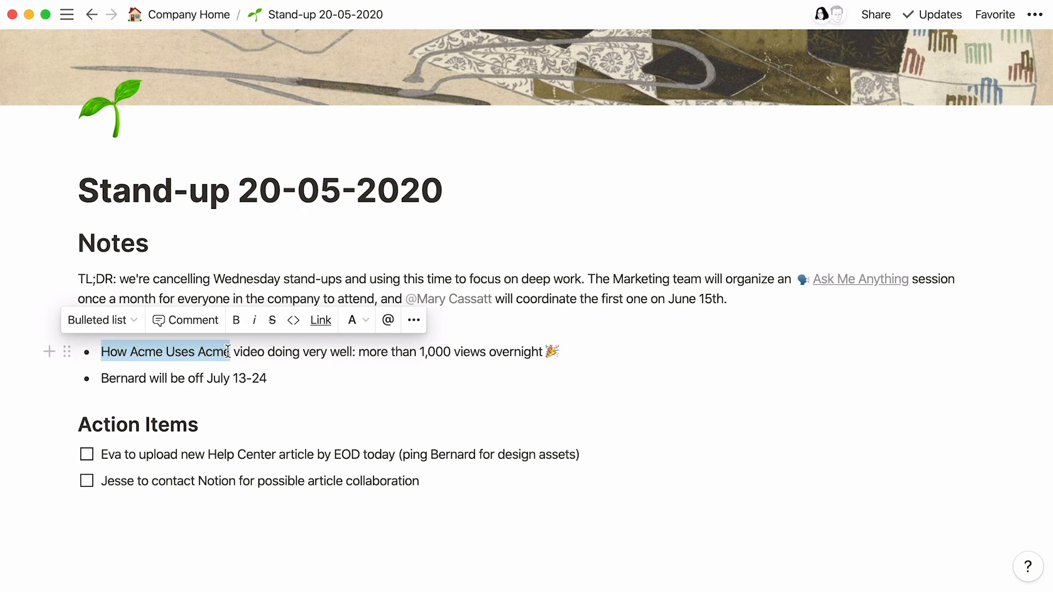
pyautogui.moveTo(236, 320)
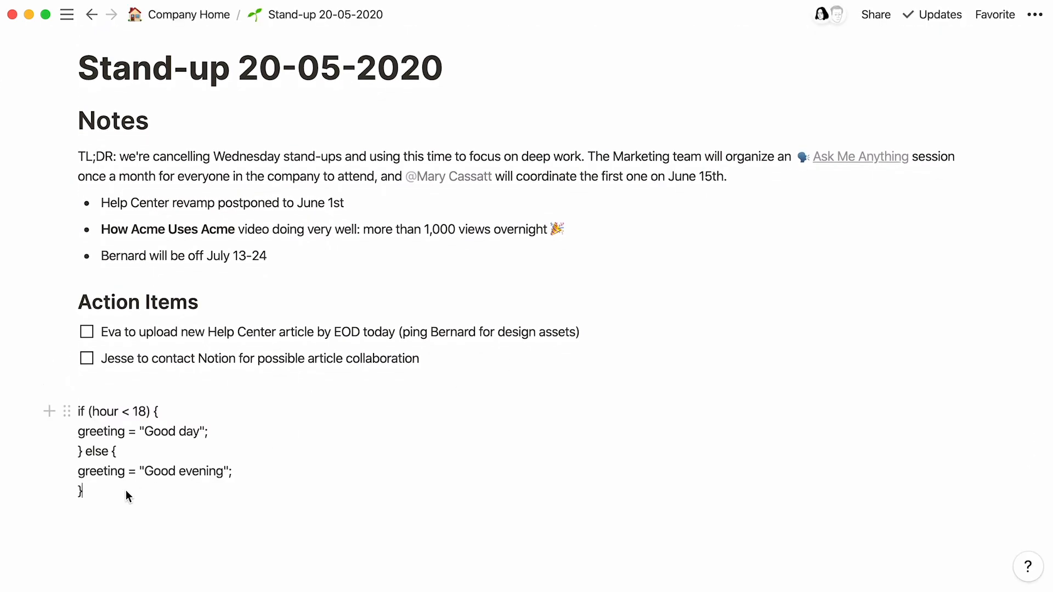
pyautogui.moveTo(79, 411); pyautogui.dragTo(81, 490)
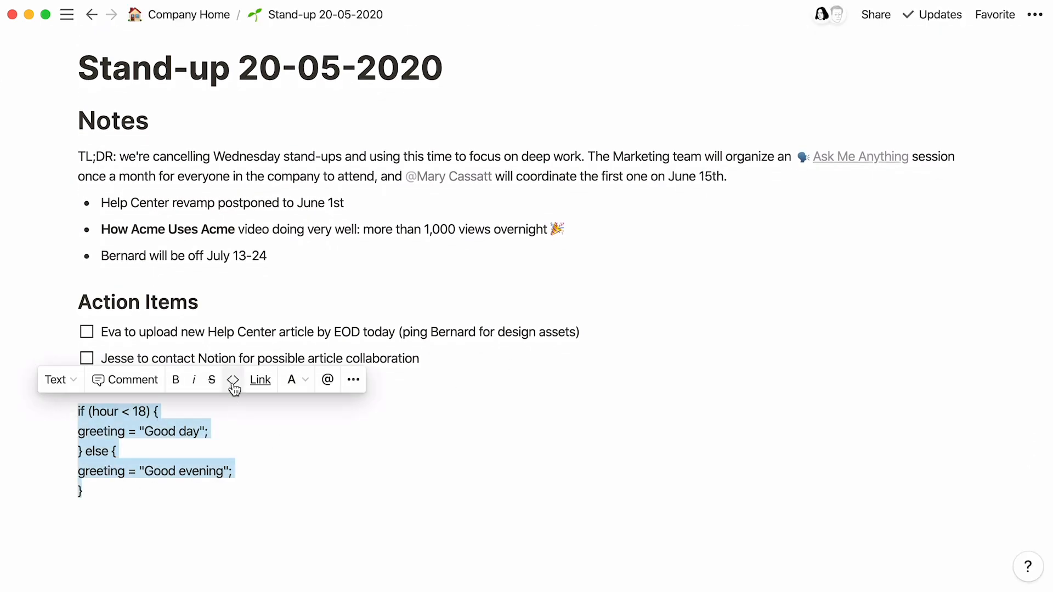
pyautogui.click(232, 380)
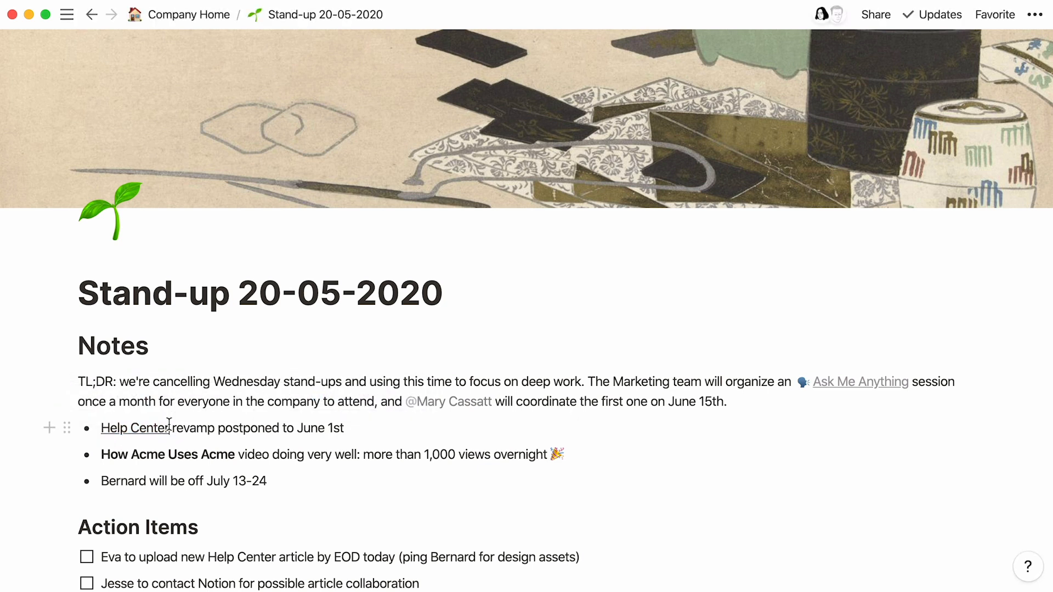
# Colour-highlight 'Help Center' in the first bullet and turn the TL;DR paragraph red
pyautogui.doubleClick(133, 427)
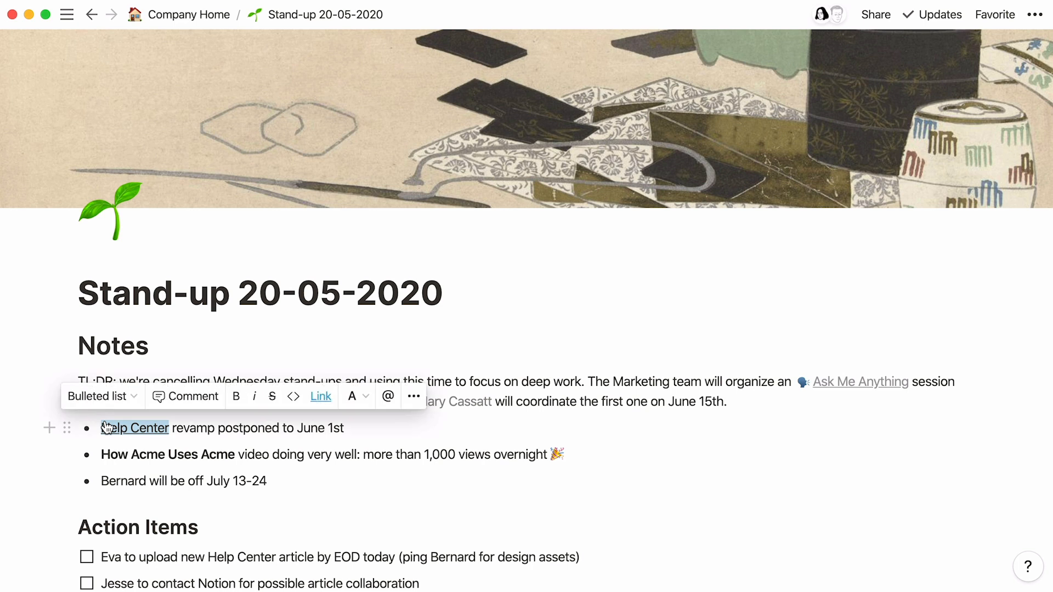
pyautogui.moveTo(356, 396)
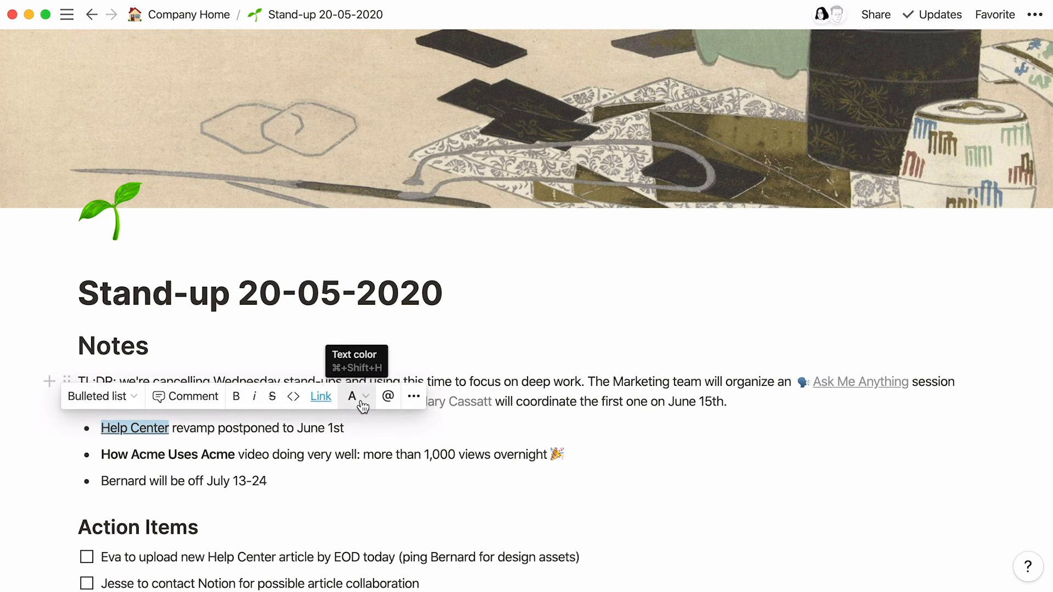
pyautogui.click(352, 397)
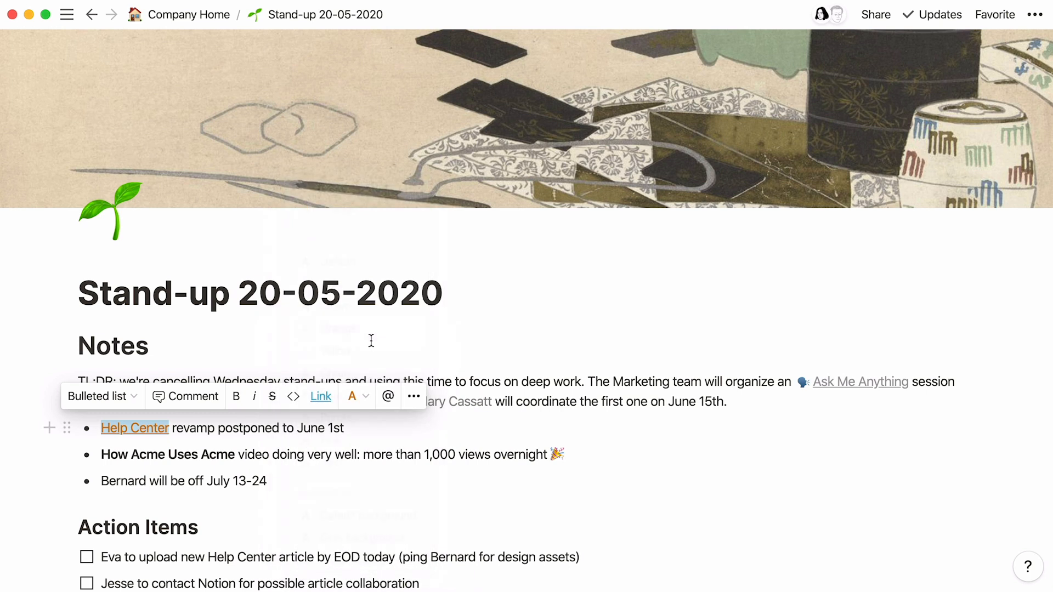
pyautogui.click(352, 396)
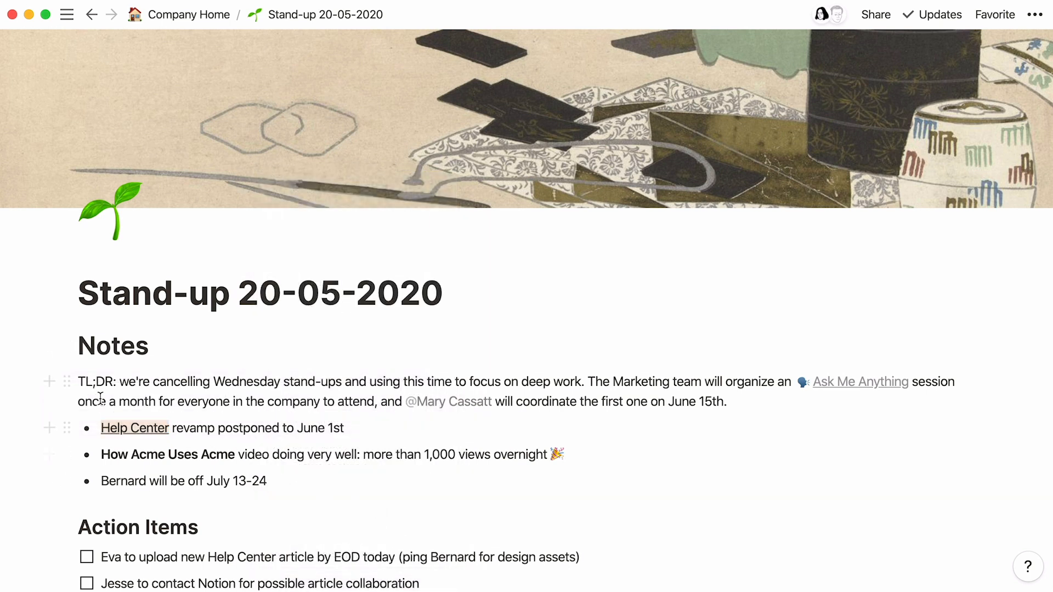
pyautogui.write('/red')
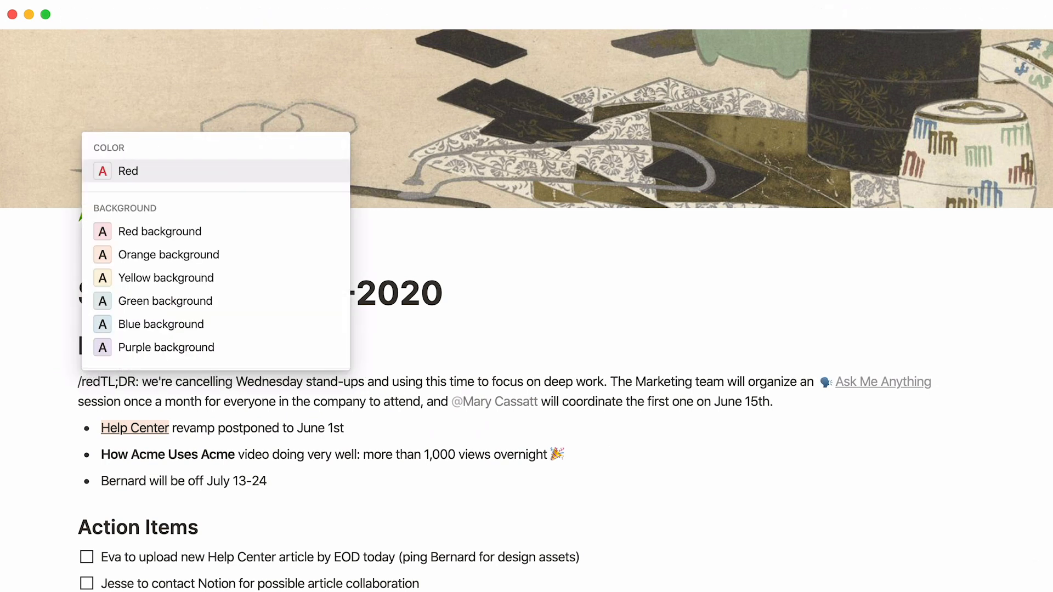
pyautogui.click(128, 171)
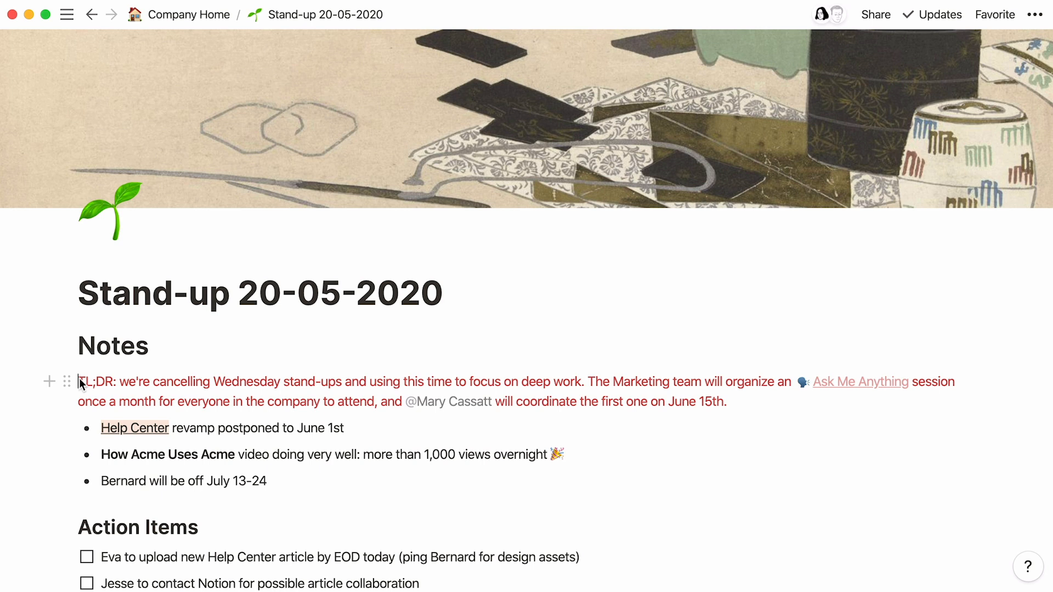
pyautogui.moveTo(63, 382)
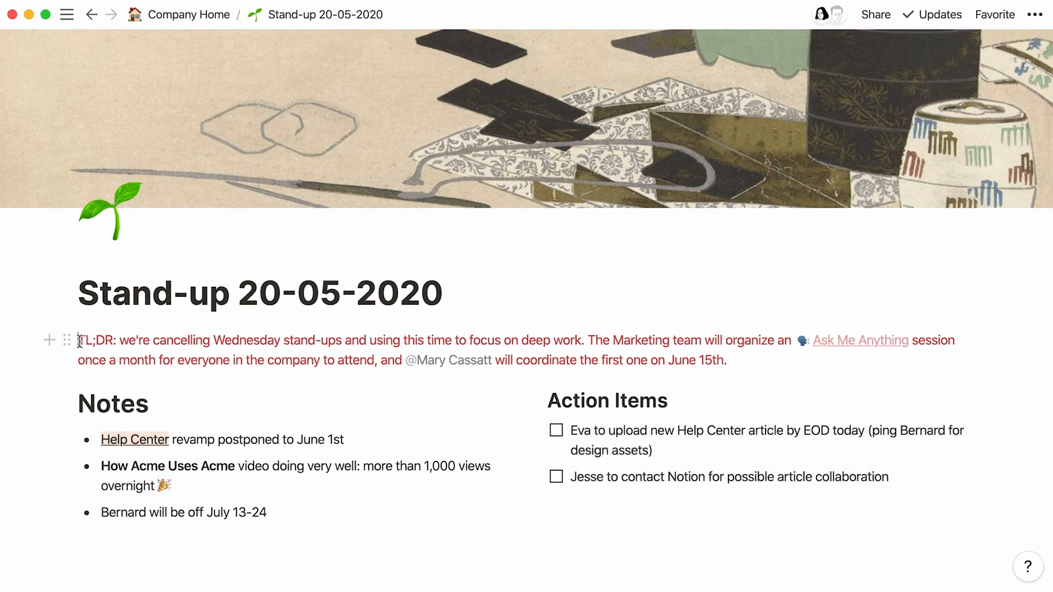
# Open the block actions menu for the TL;DR paragraph
pyautogui.click(69, 340)
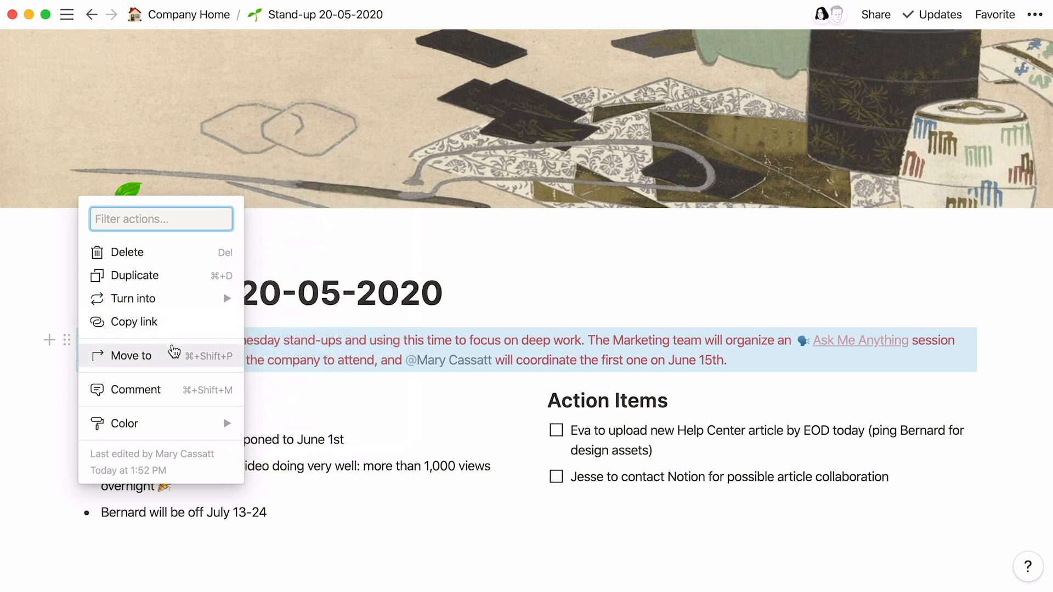
# Pick an entry from the TL;DR block's actions menu
pyautogui.click(124, 424)
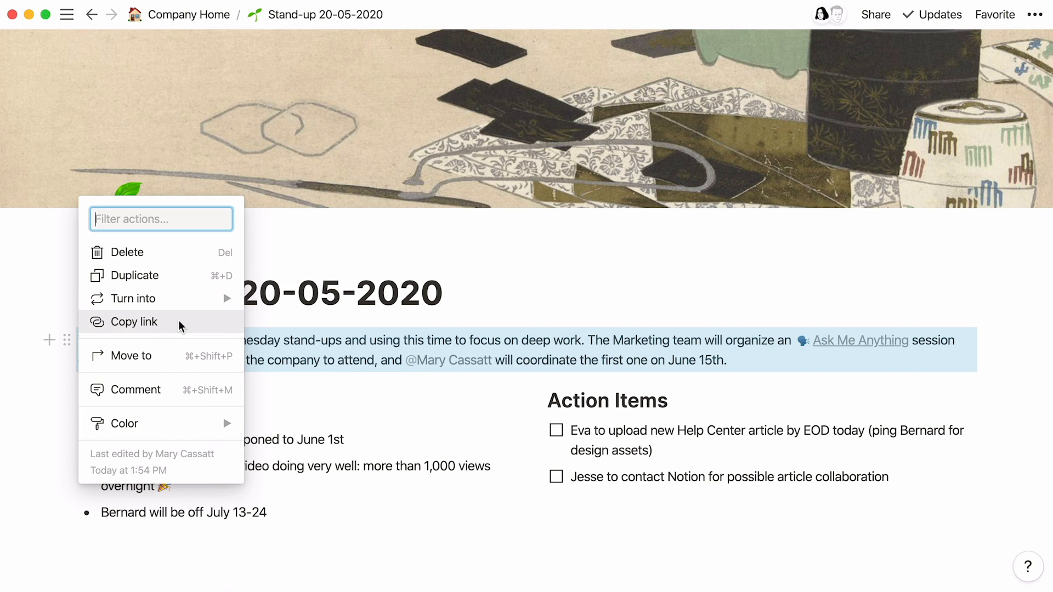
pyautogui.moveTo(183, 313)
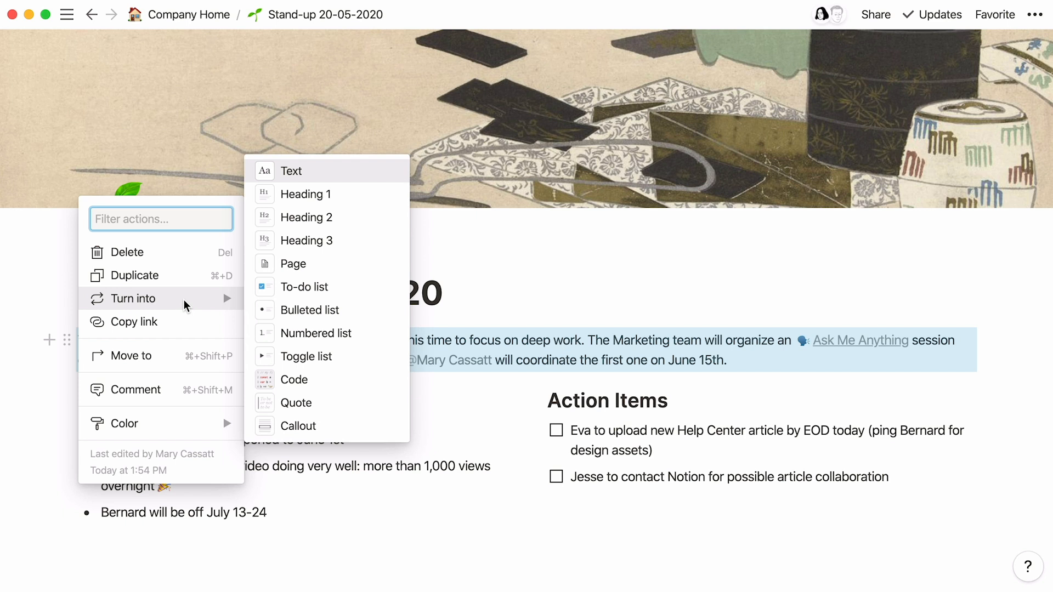
pyautogui.moveTo(298, 295)
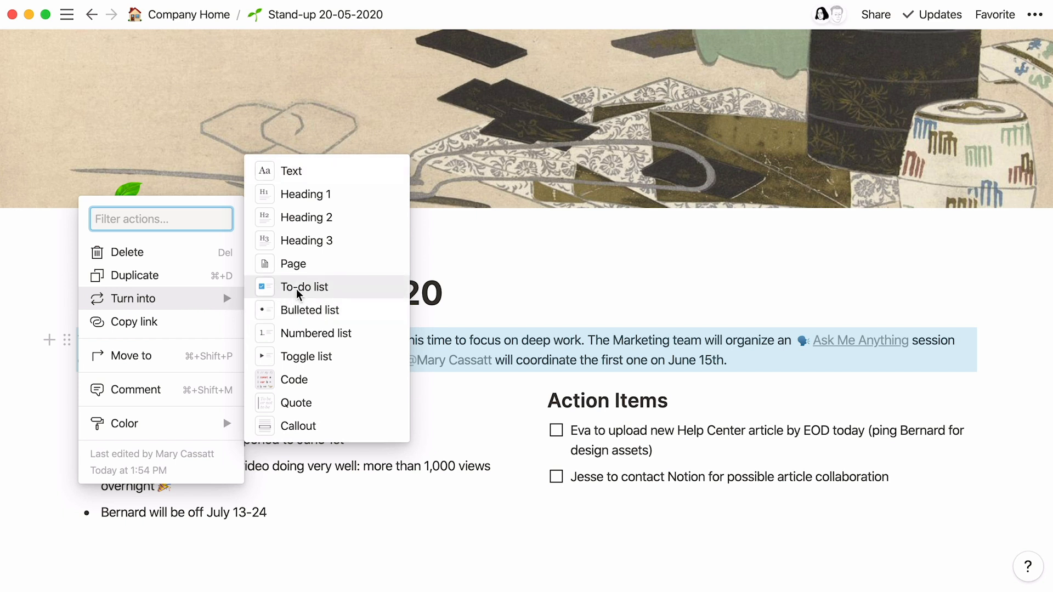
pyautogui.moveTo(316, 243)
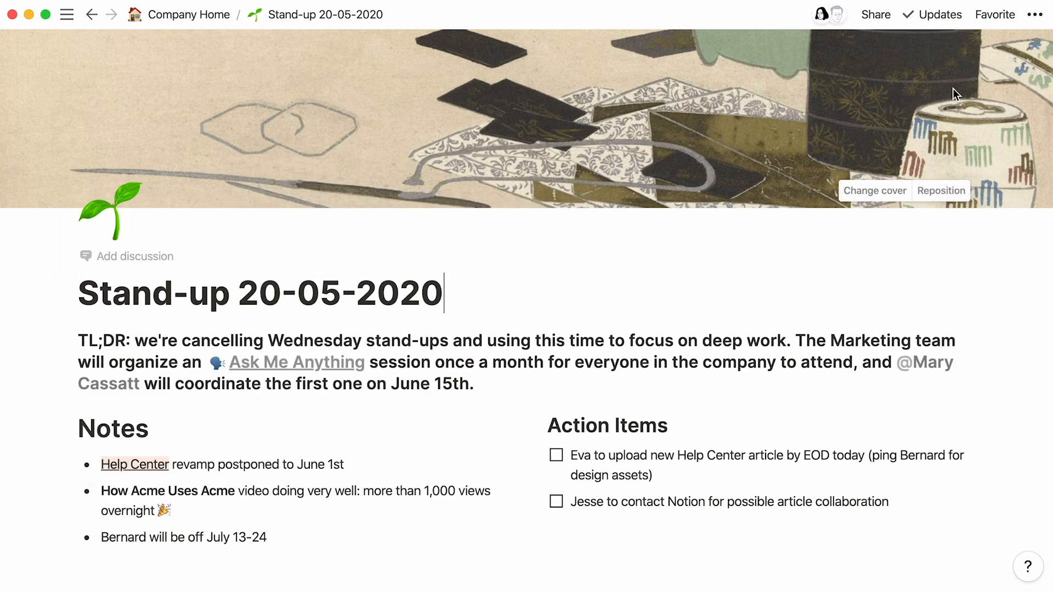
pyautogui.moveTo(1016, 47)
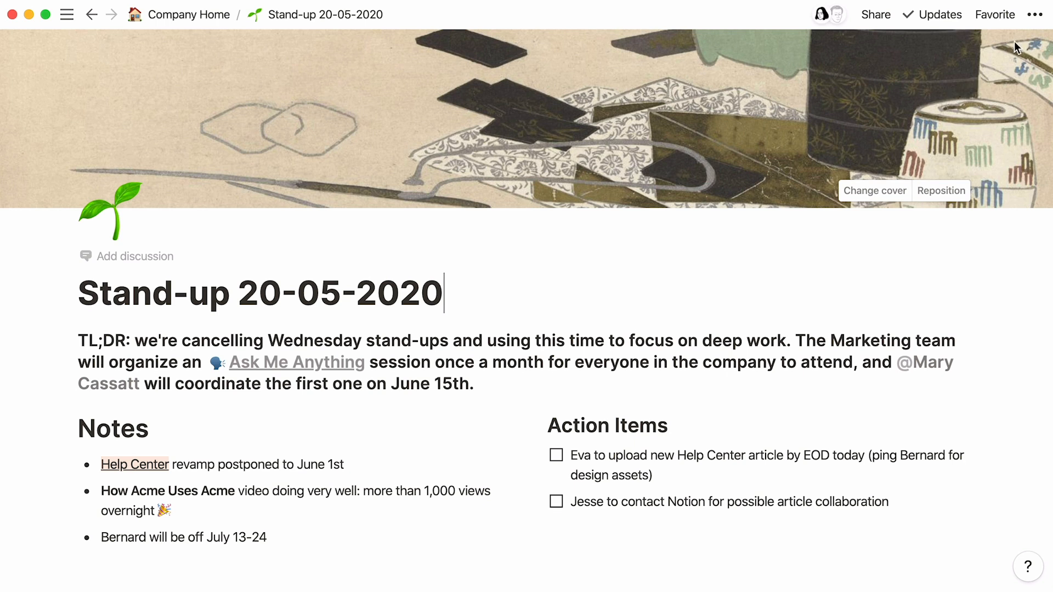
pyautogui.click(1035, 15)
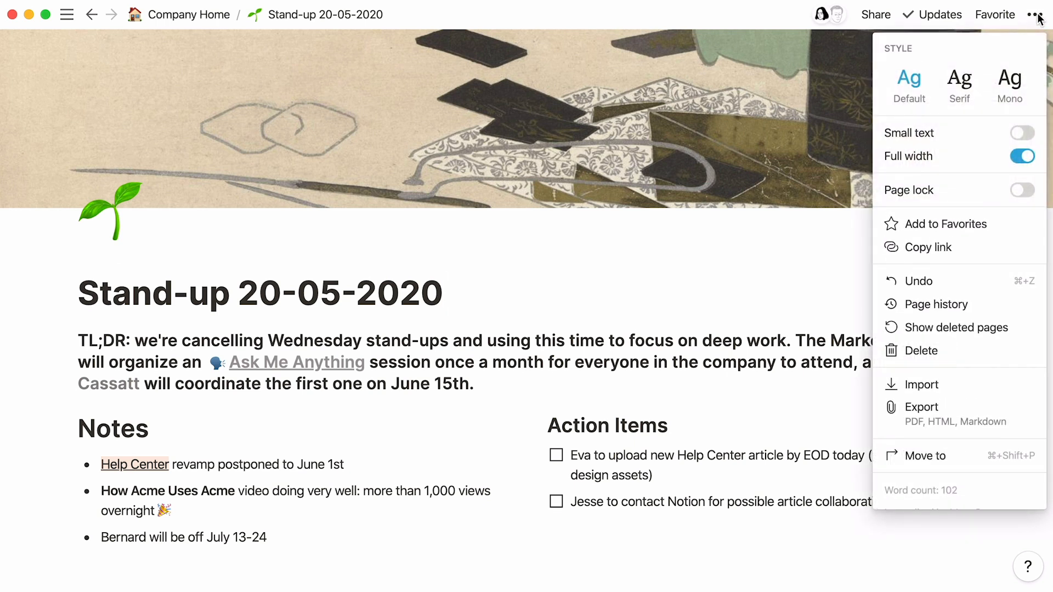
pyautogui.moveTo(963, 82)
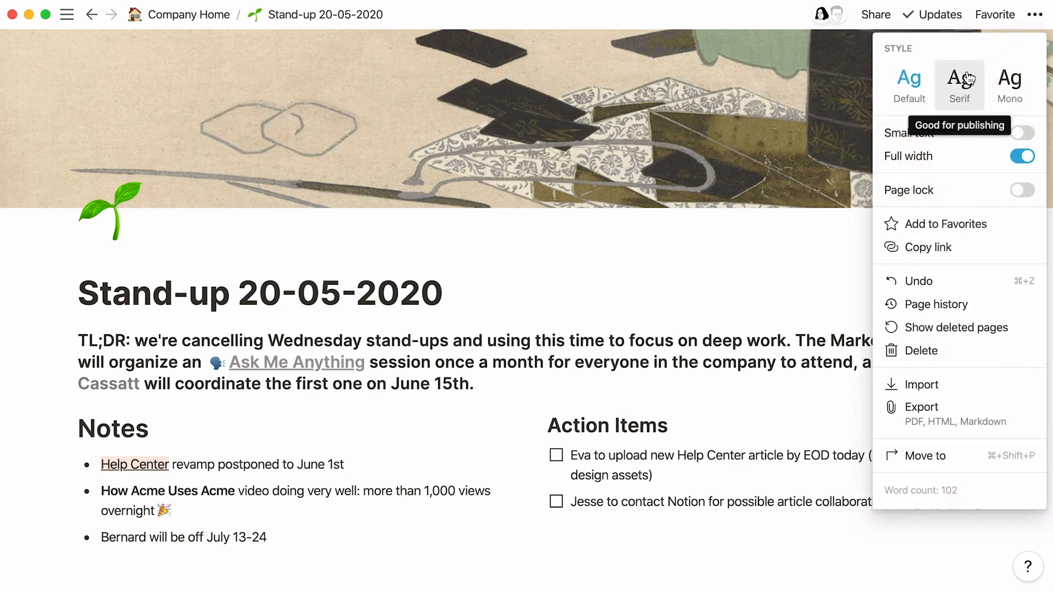
pyautogui.click(909, 85)
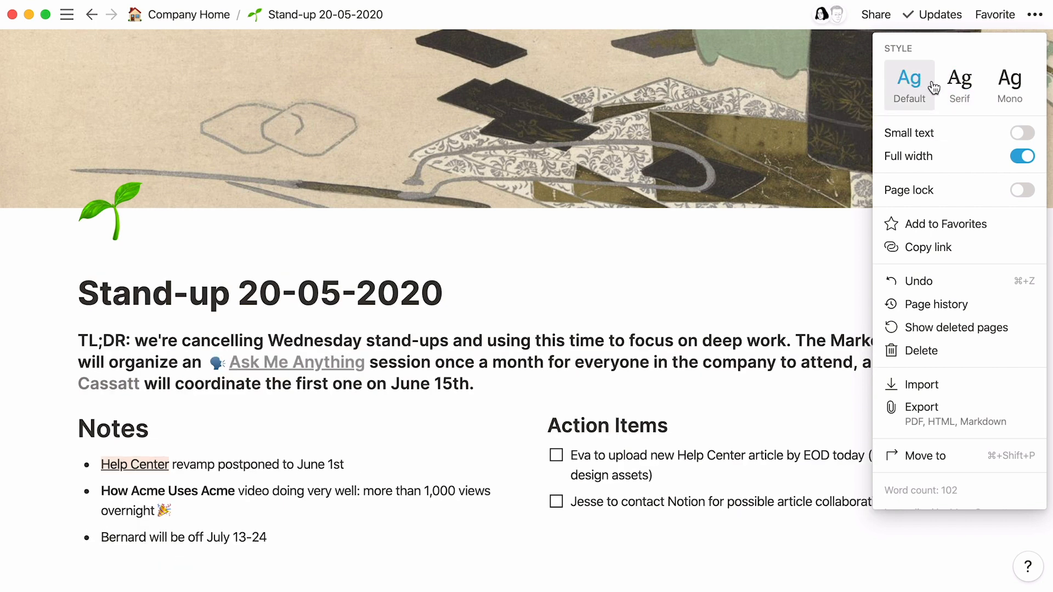
pyautogui.click(1022, 133)
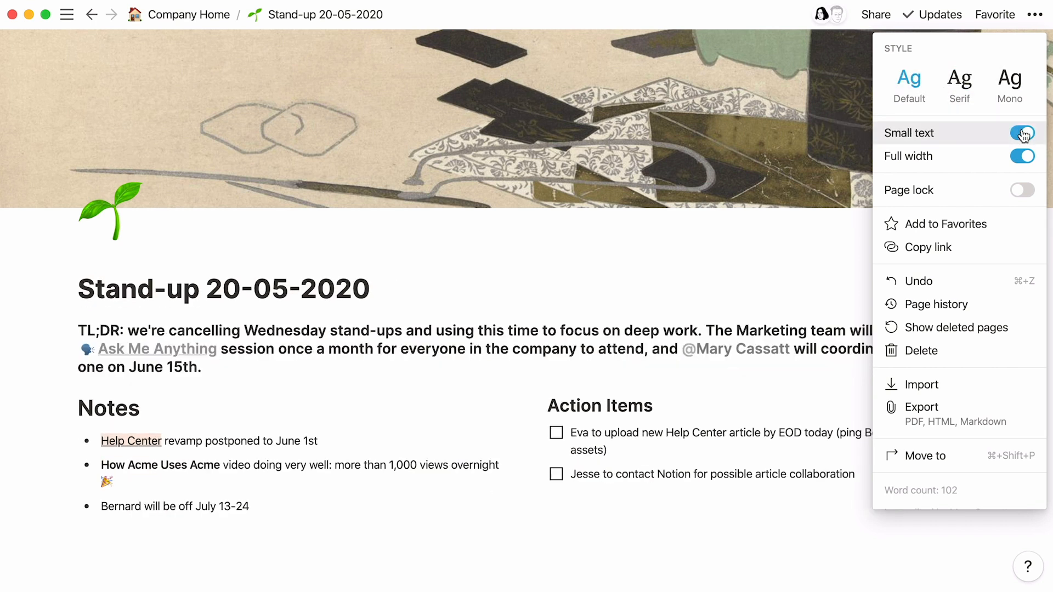
pyautogui.click(1022, 134)
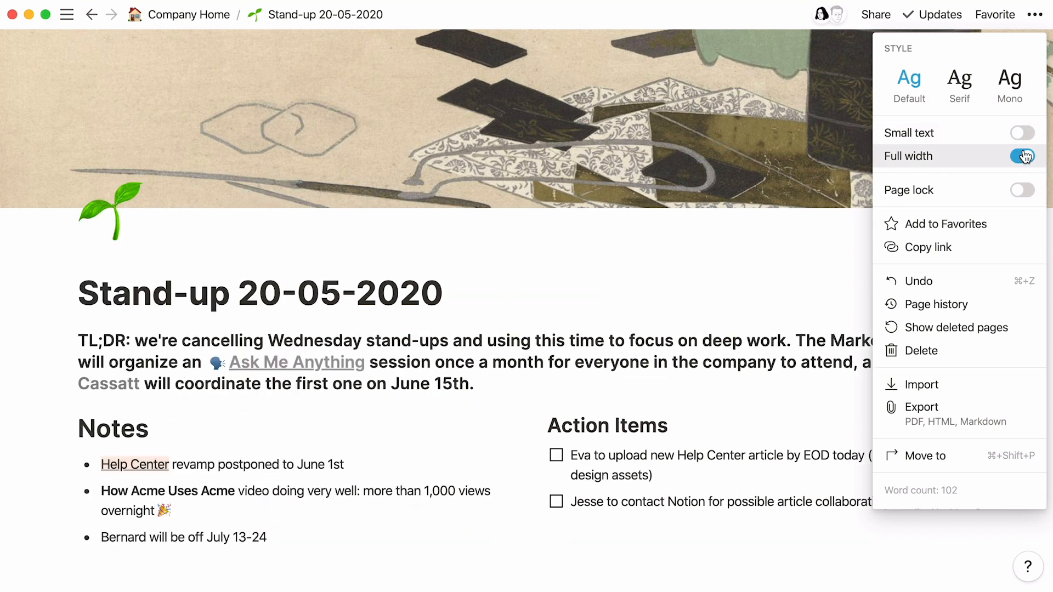
pyautogui.click(1023, 156)
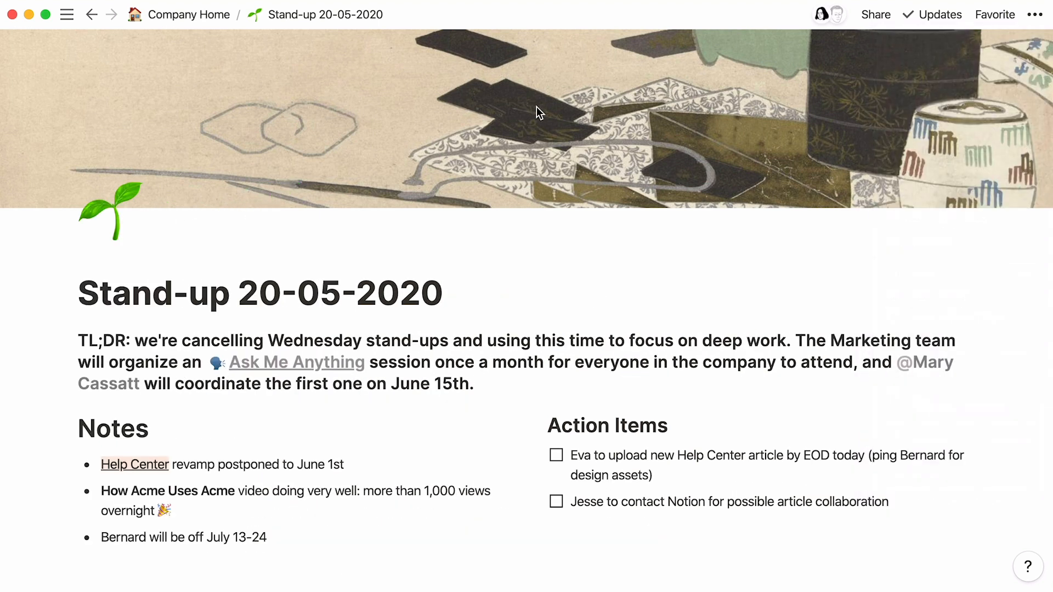
pyautogui.click(67, 14)
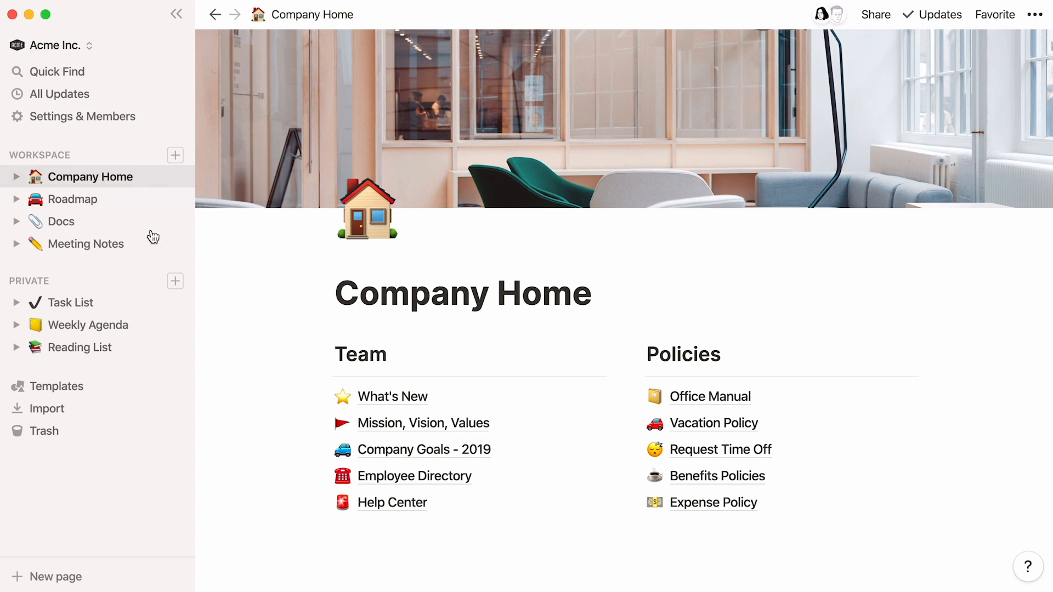
pyautogui.moveTo(113, 152)
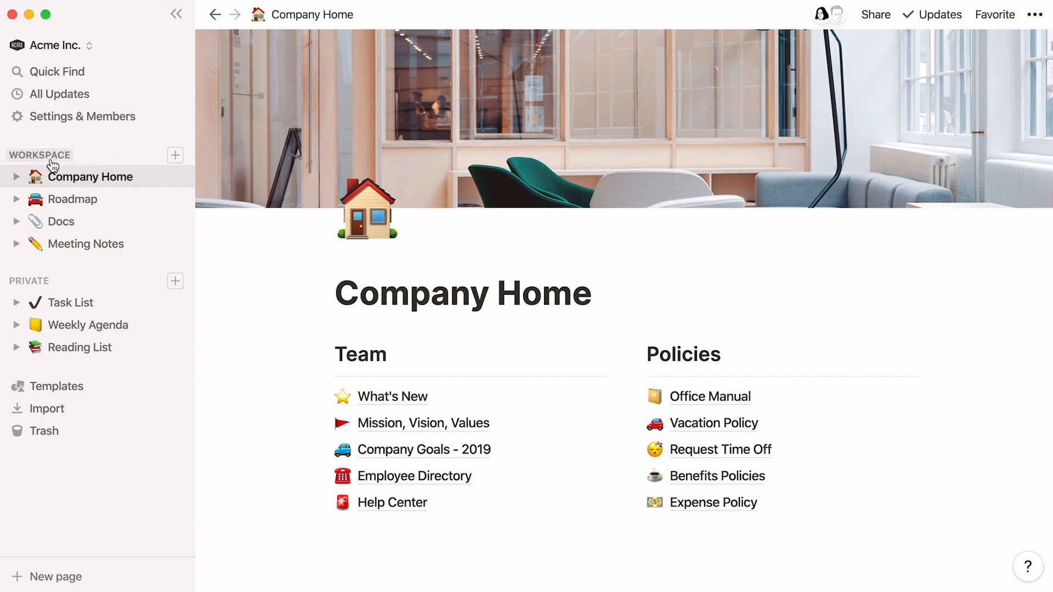
# Expand, then collapse, the Company Home, Help Center and nested sidebar page trees
pyautogui.click(17, 177)
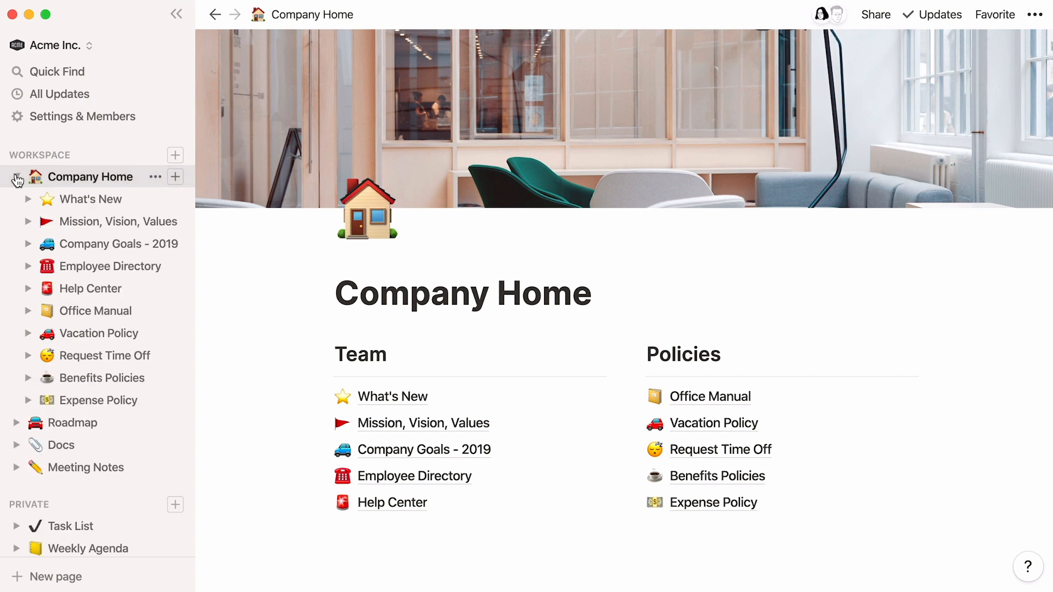
pyautogui.click(28, 288)
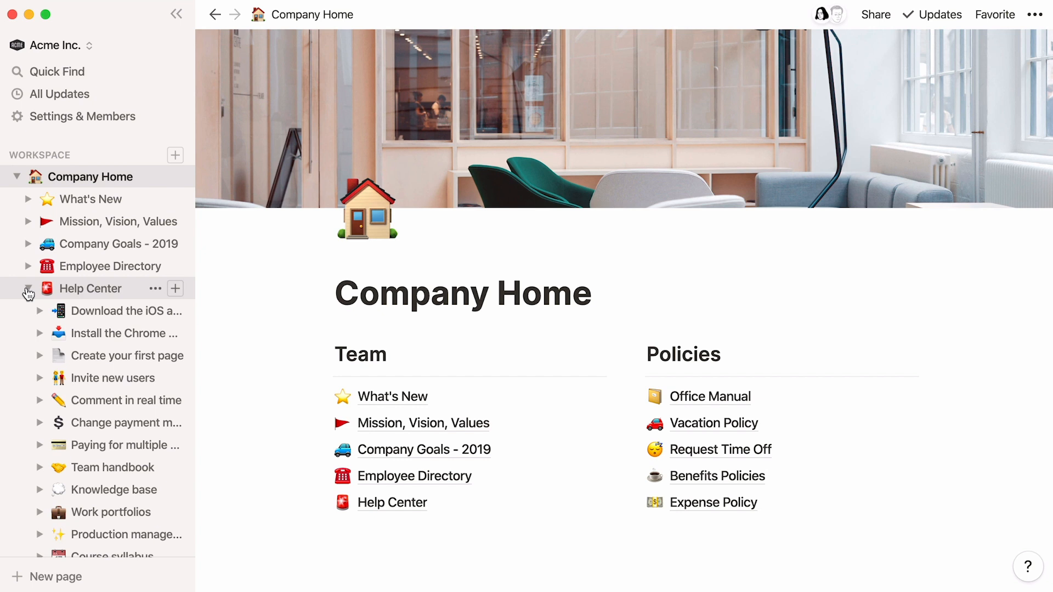
pyautogui.click(39, 311)
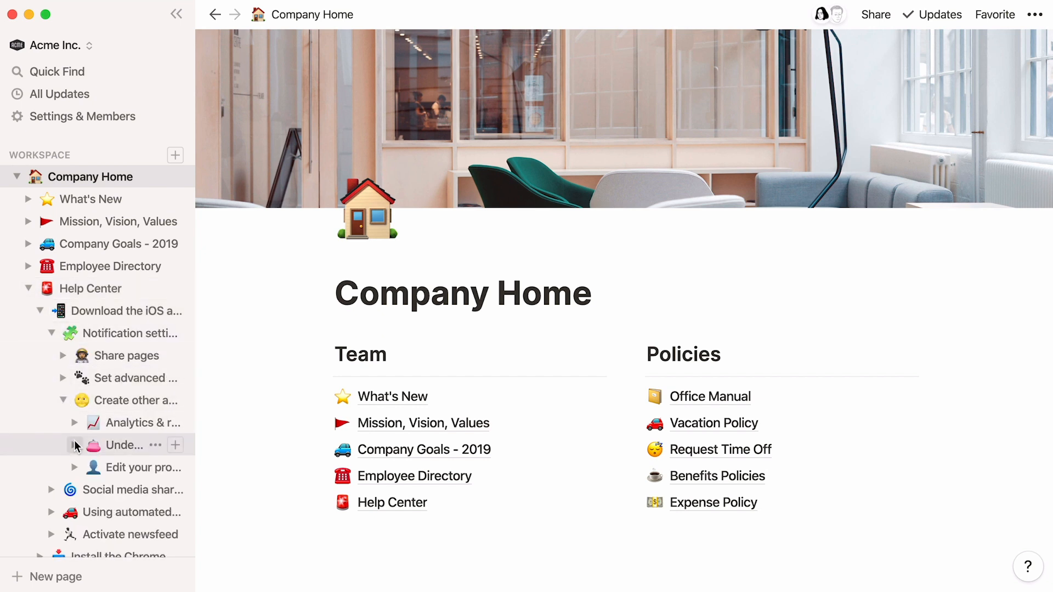
pyautogui.click(63, 400)
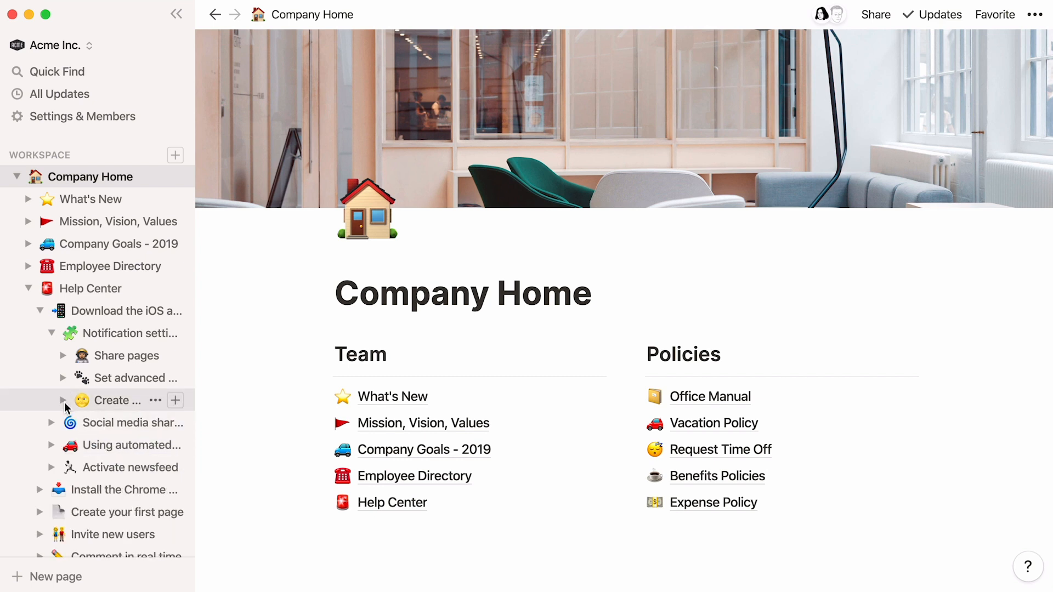
pyautogui.click(52, 334)
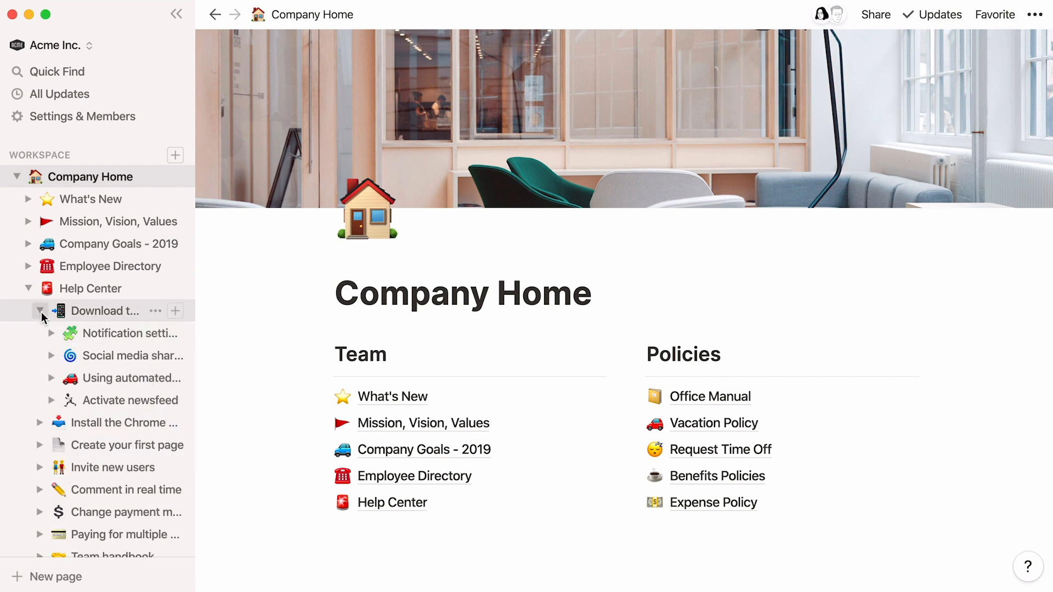
pyautogui.click(28, 289)
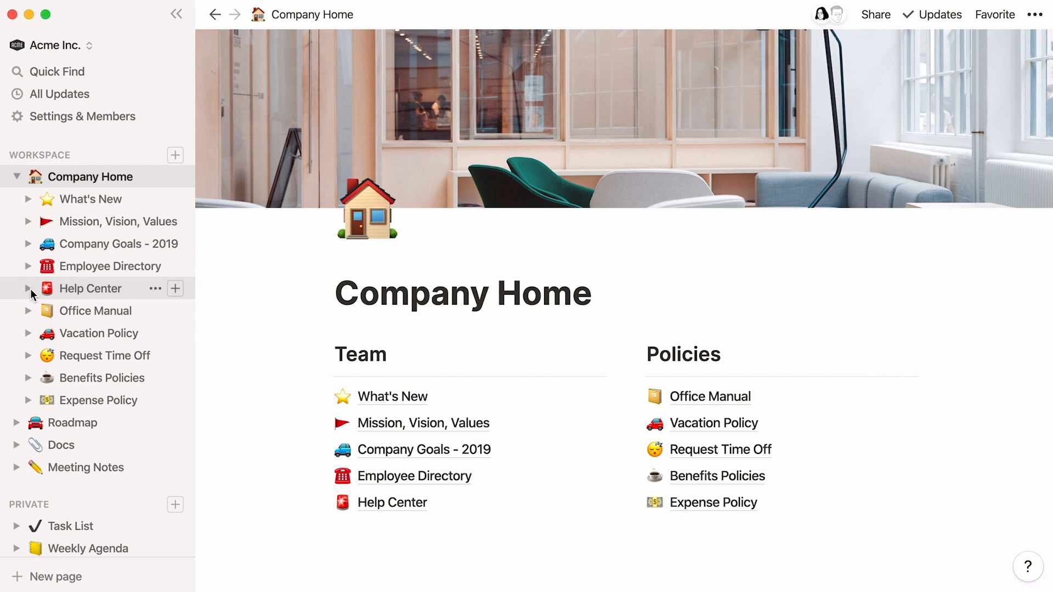
pyautogui.click(20, 176)
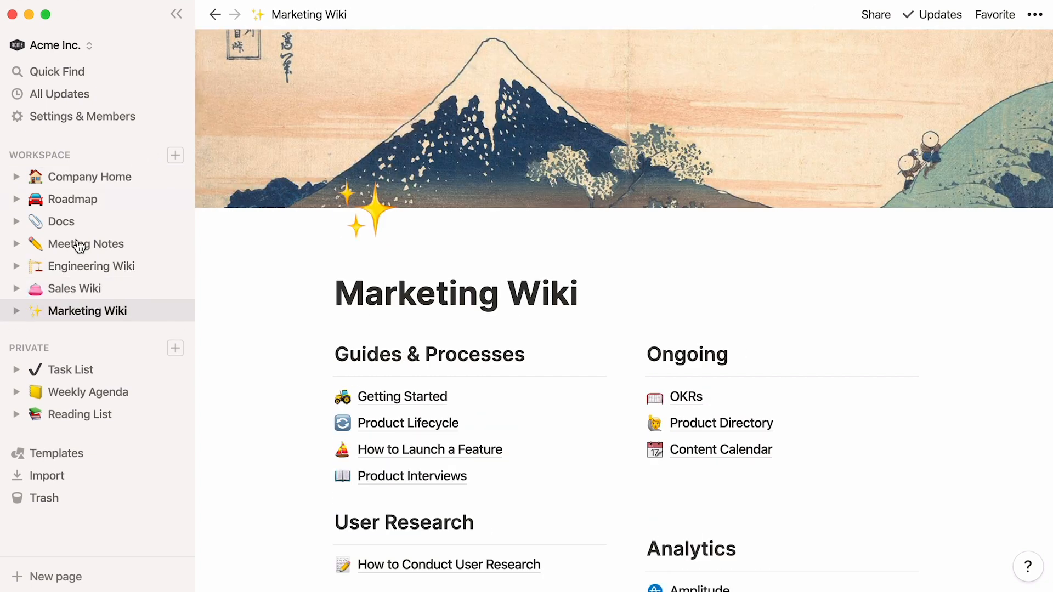
# Favorite Product Lifecycle, visit How to Launch a Feature, then unfavorite Product Lifecycle
pyautogui.click(17, 311)
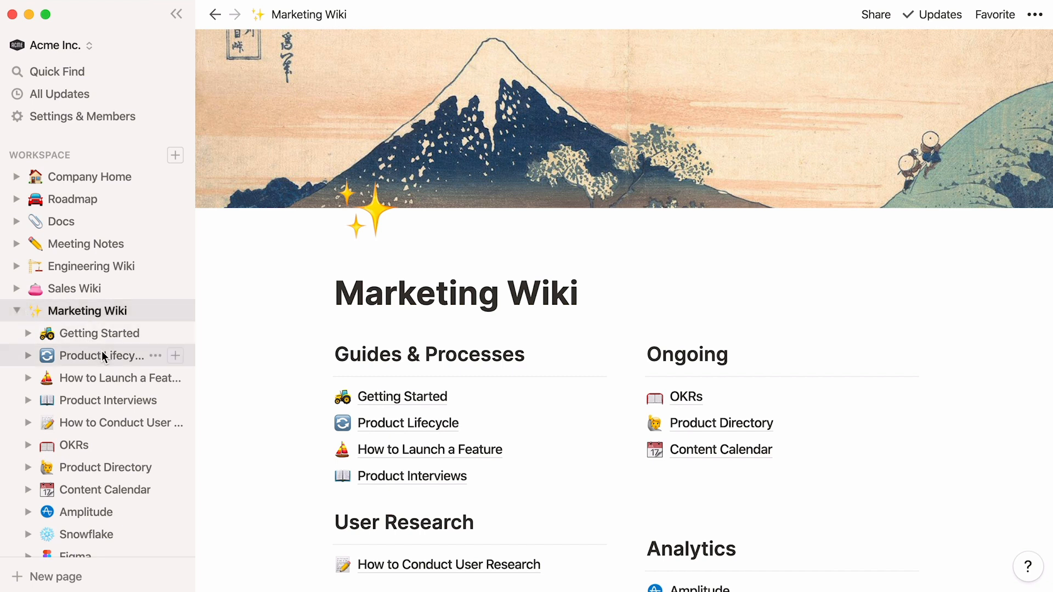
pyautogui.click(90, 356)
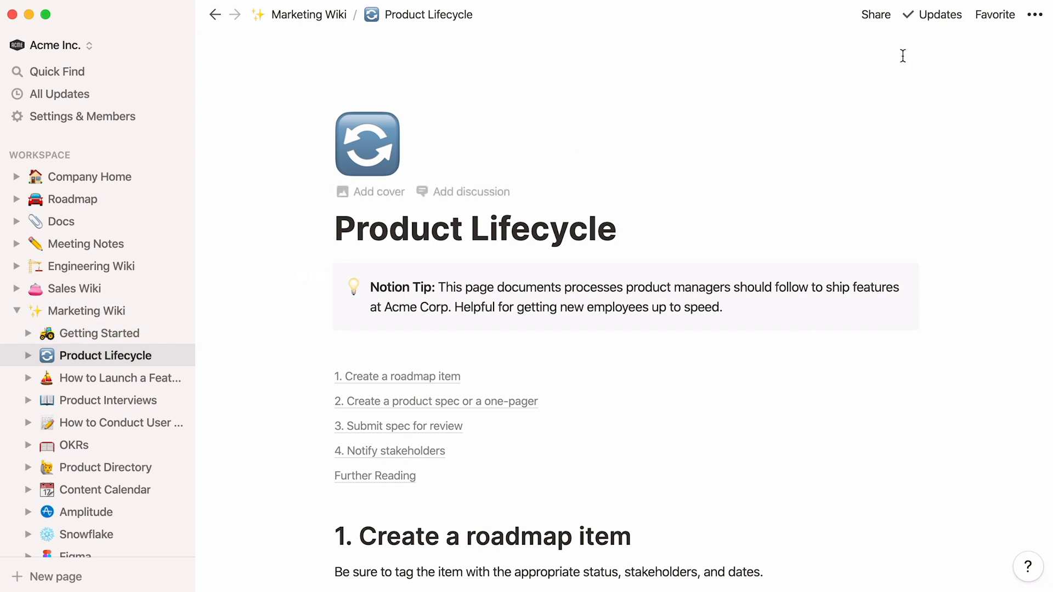
pyautogui.click(996, 15)
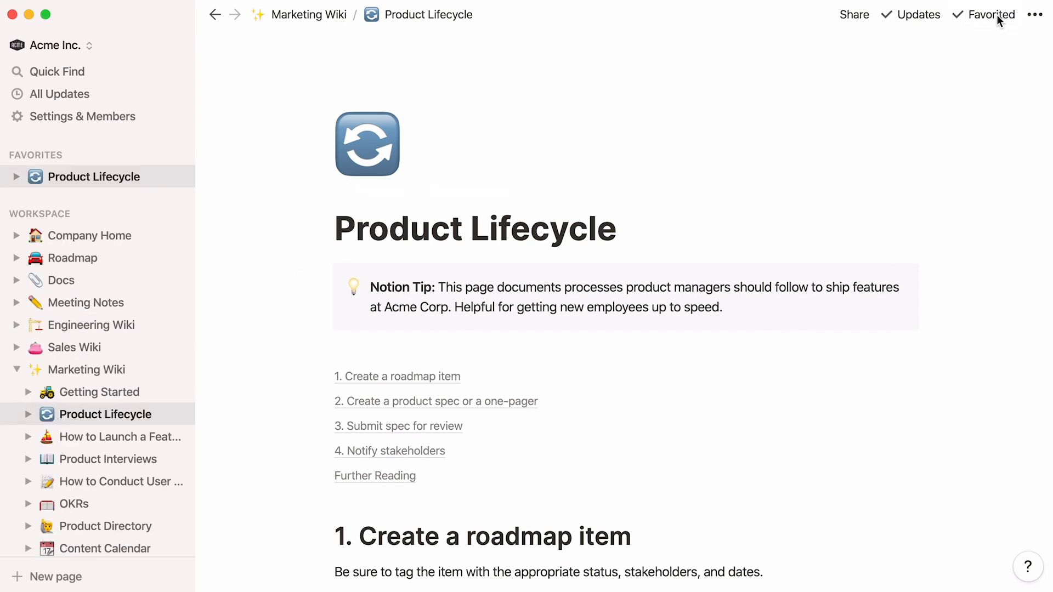
pyautogui.click(119, 437)
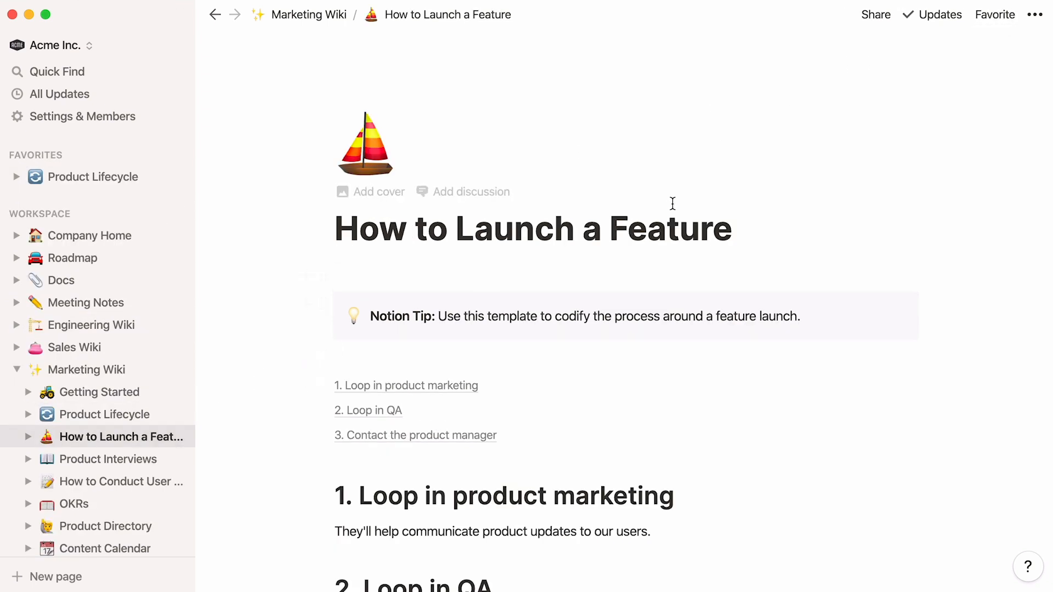
pyautogui.click(980, 15)
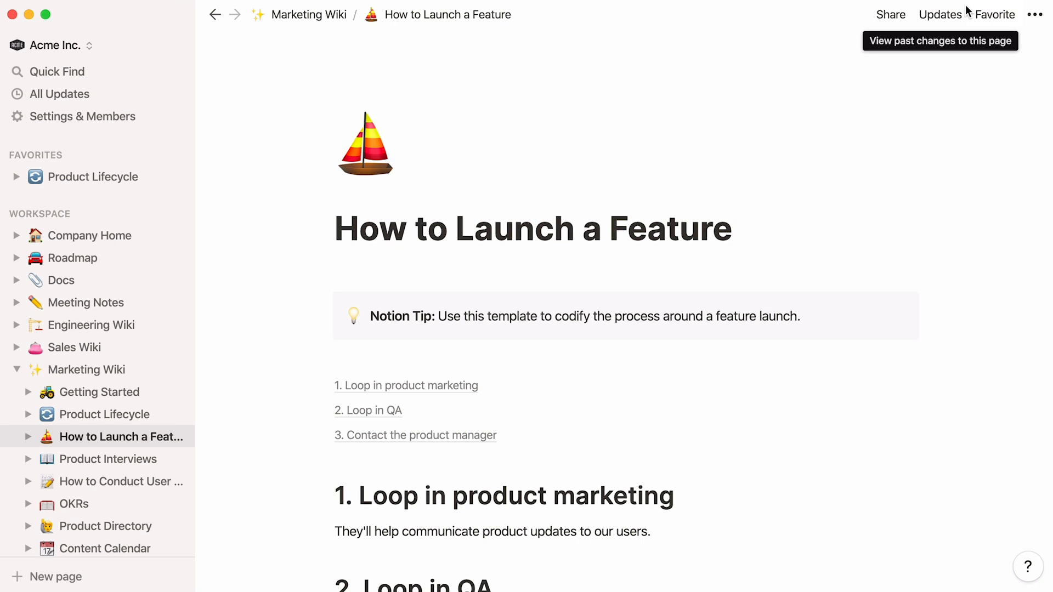
pyautogui.click(105, 414)
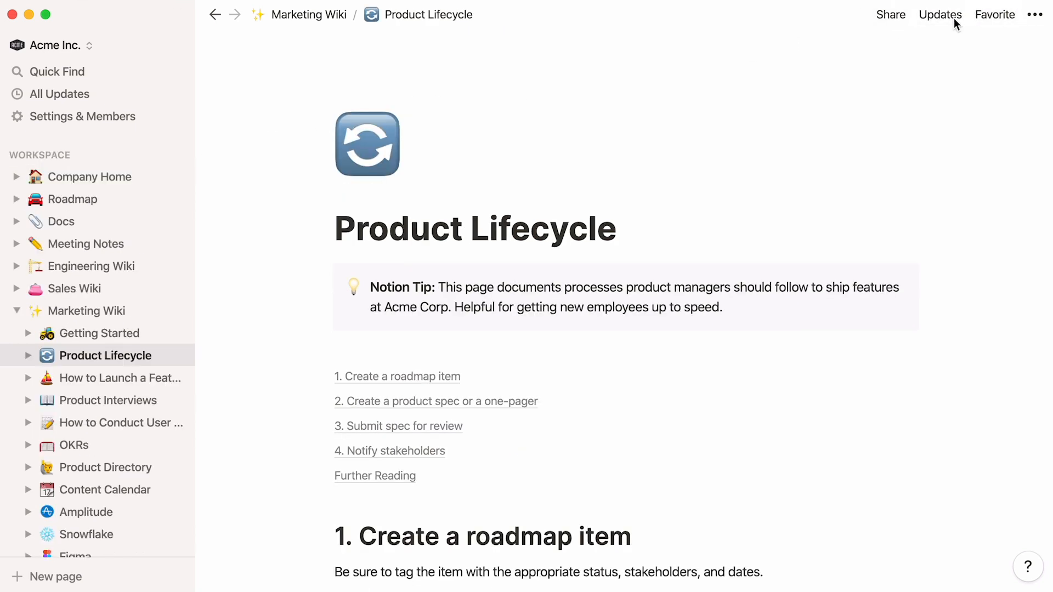
pyautogui.moveTo(953, 24)
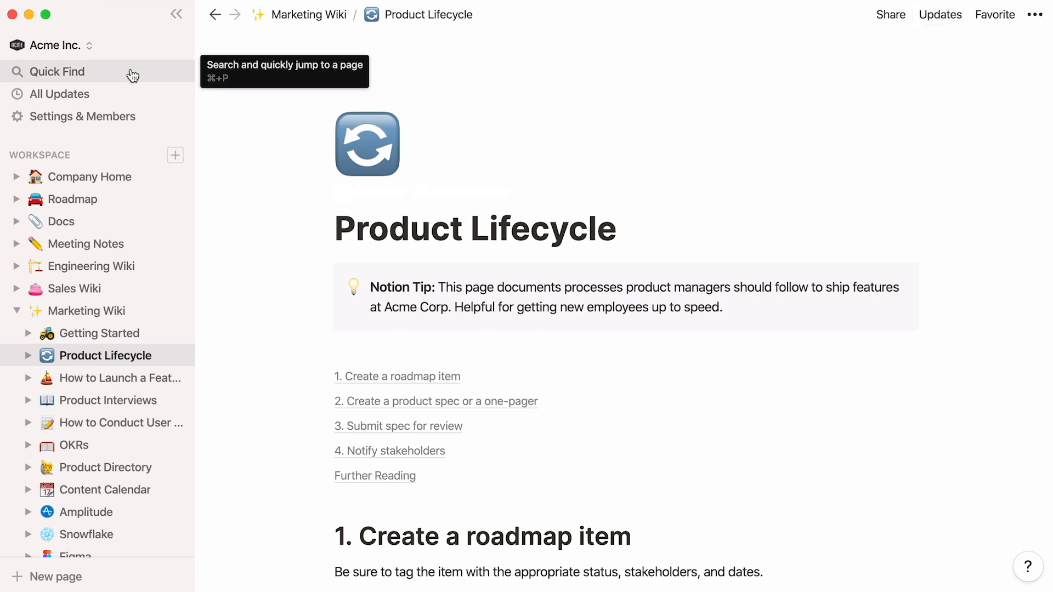
# Search for 'code' and open the Engineering Wiki's Code Reviews page
pyautogui.write('code')
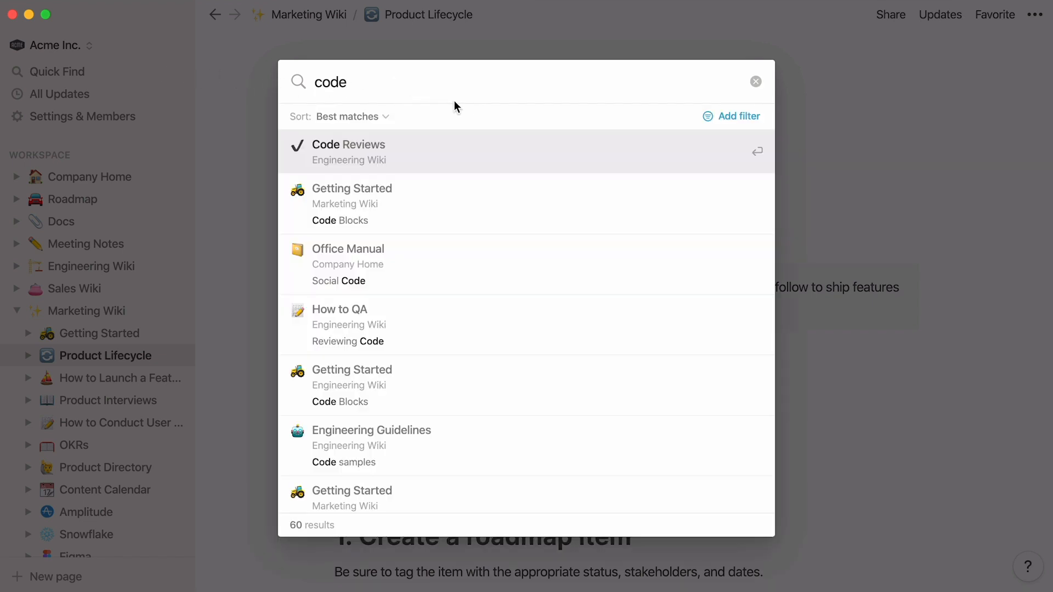
pyautogui.click(738, 116)
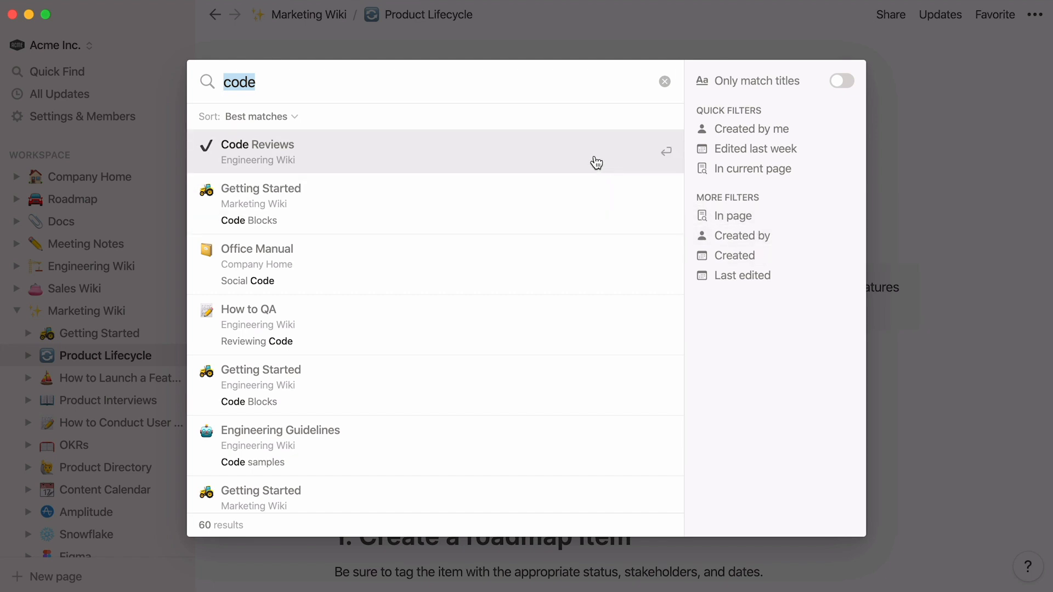
pyautogui.click(257, 144)
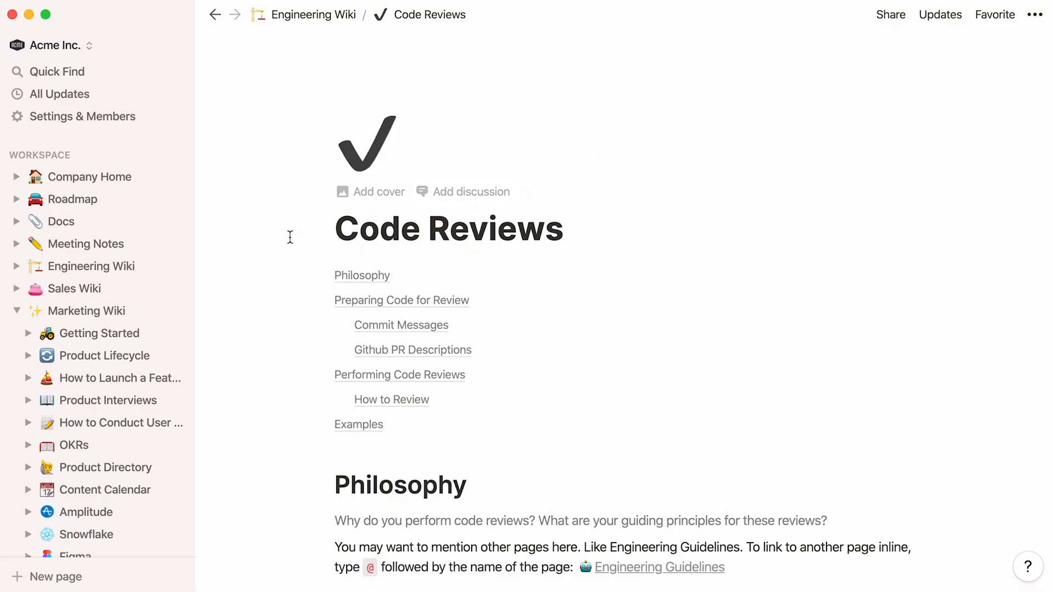
pyautogui.click(16, 311)
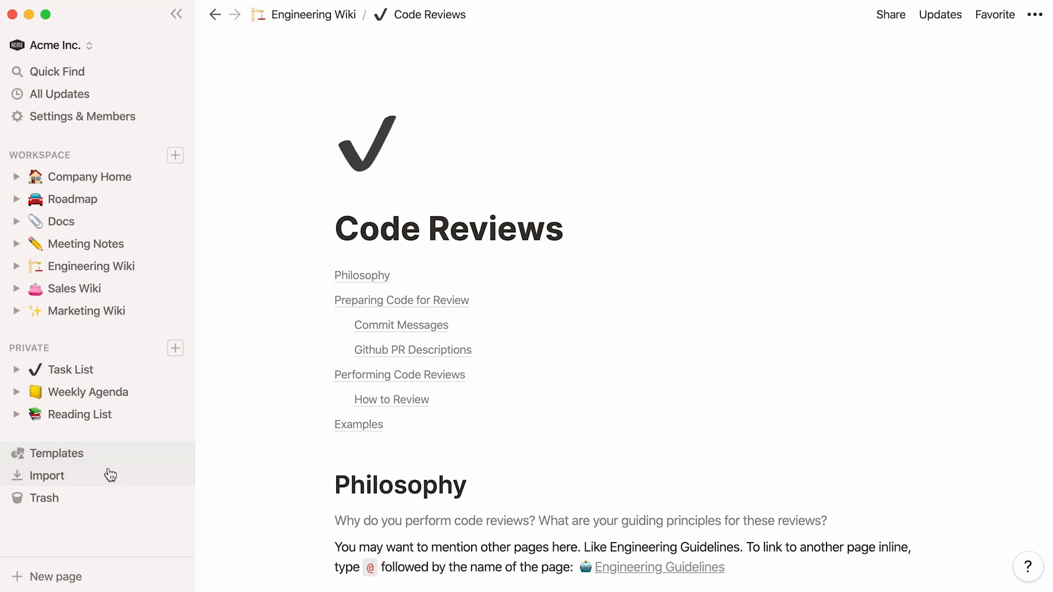
pyautogui.moveTo(107, 475)
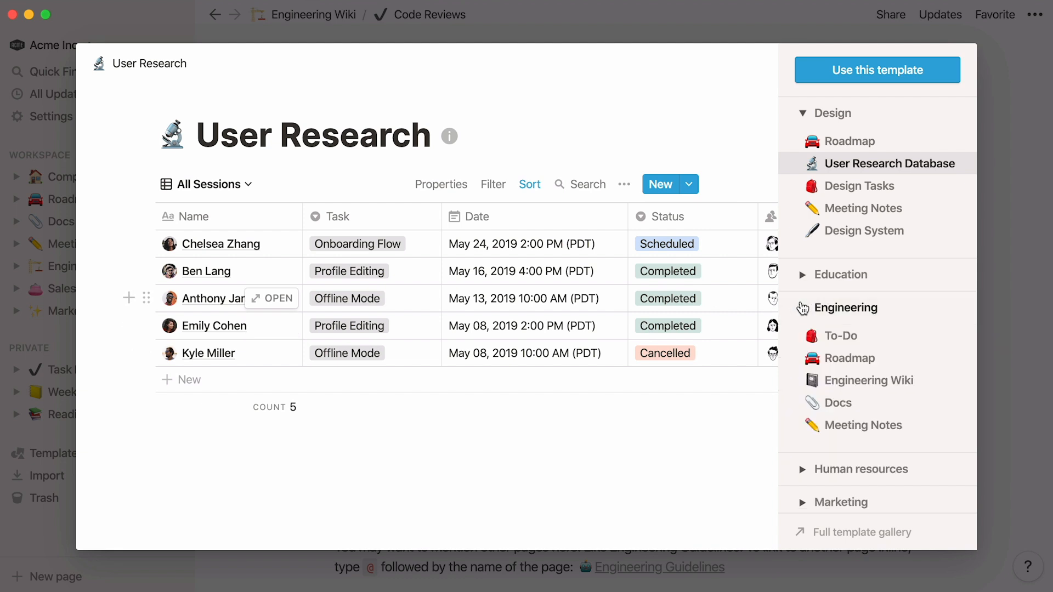
# Create a private To-Do board page from the Engineering To-Do template
pyautogui.click(841, 335)
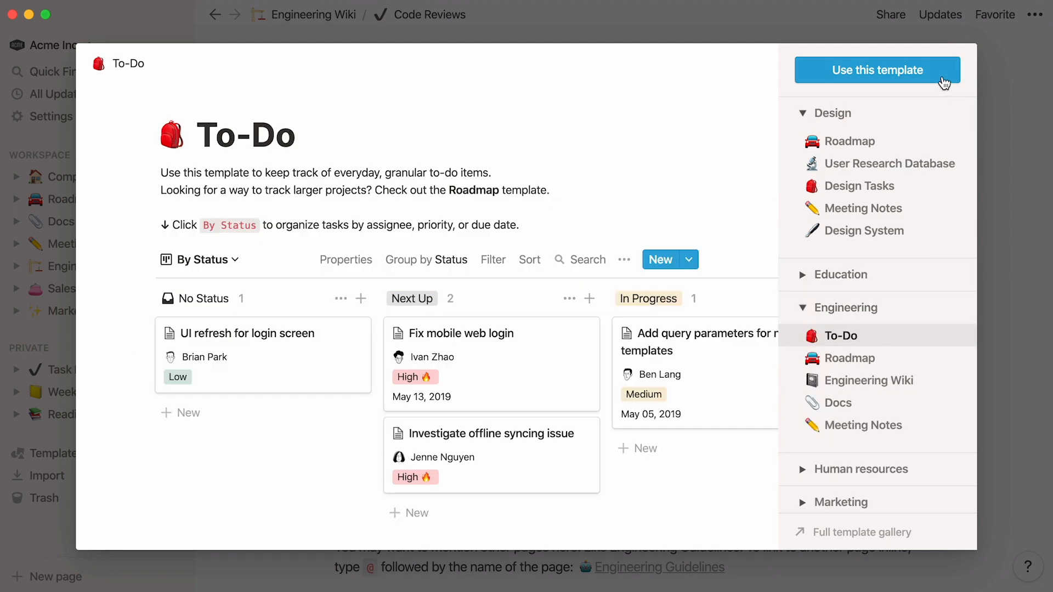
pyautogui.click(877, 70)
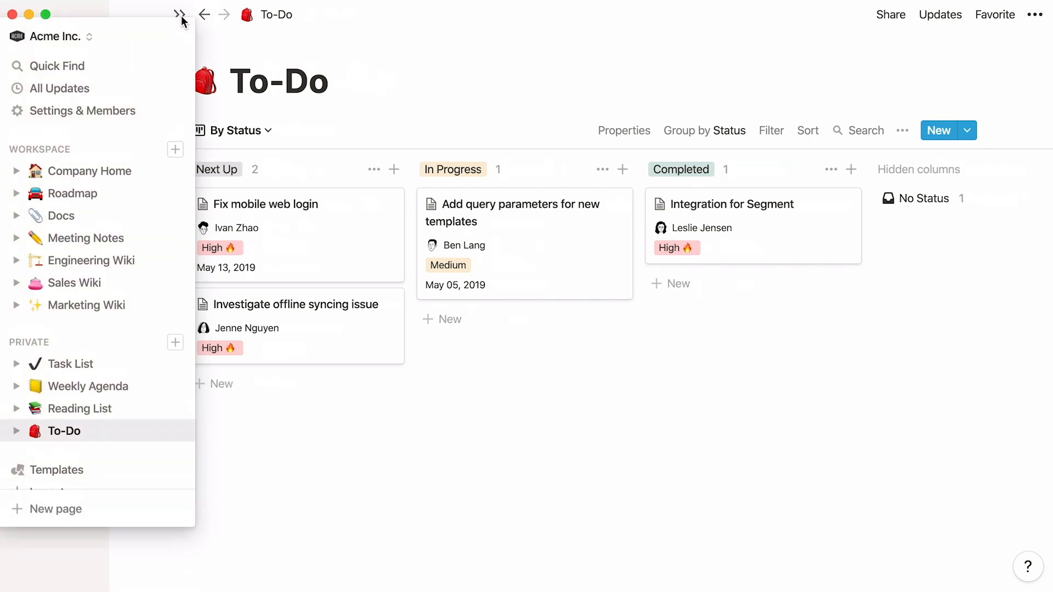
# Pin the sidebar so it stays open beside the page
pyautogui.click(177, 14)
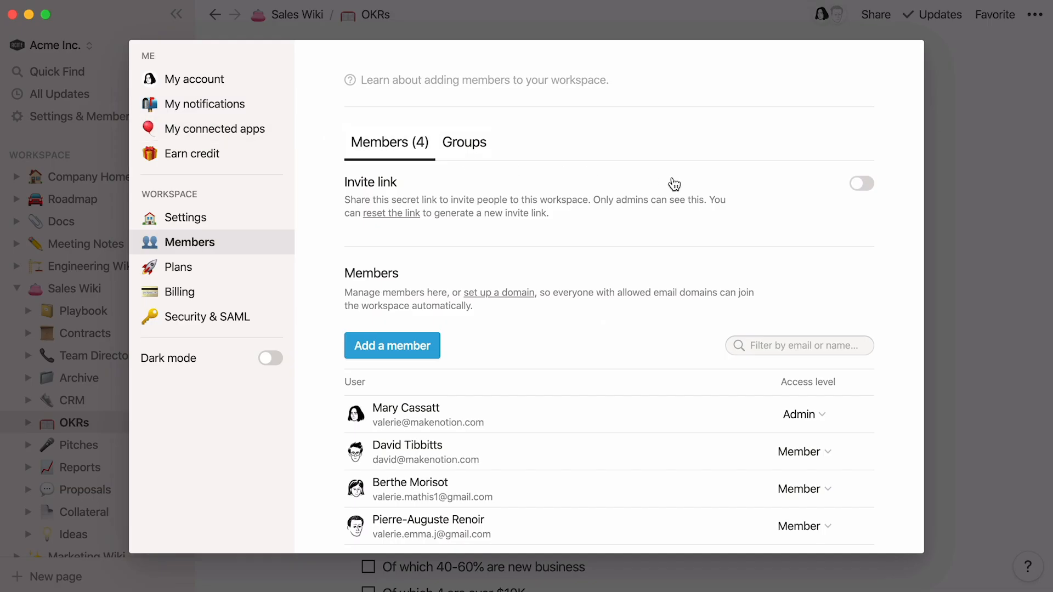
pyautogui.click(862, 183)
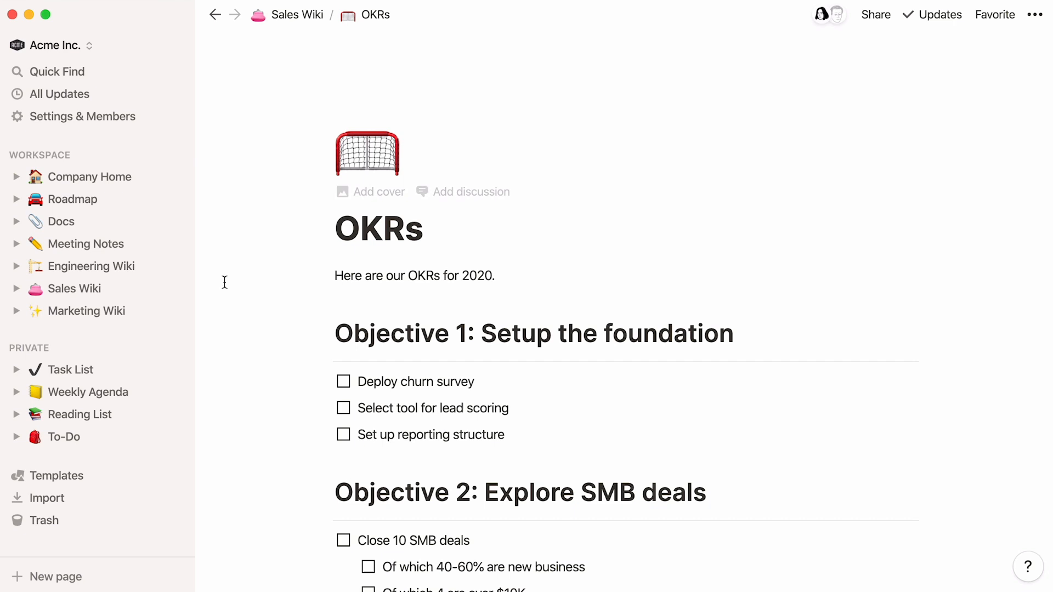
# Invite another person to the Sales Wiki OKRs page via Share
pyautogui.click(875, 15)
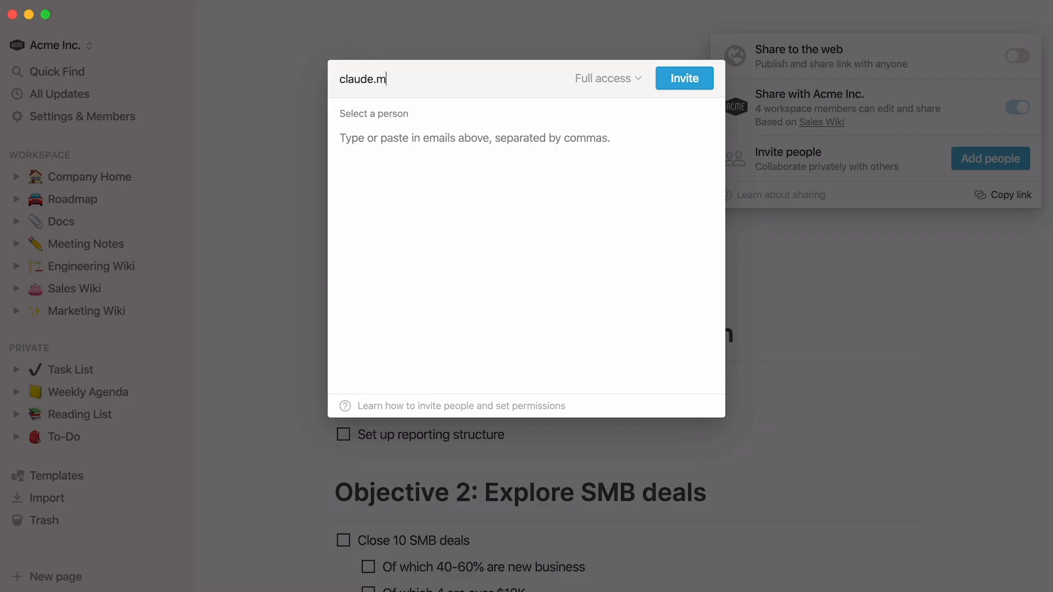
pyautogui.click(684, 78)
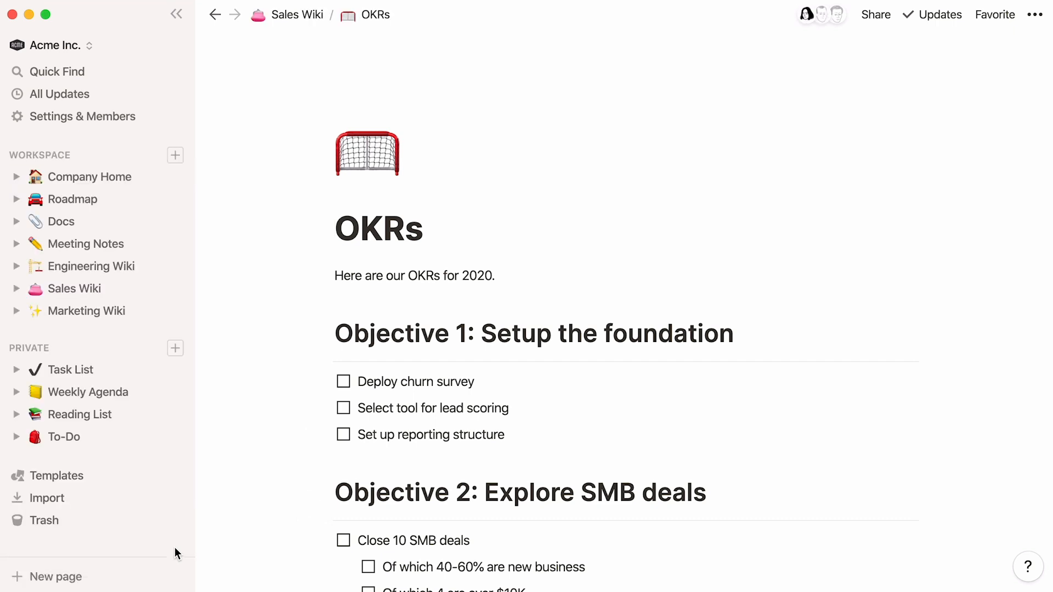
pyautogui.moveTo(196, 517)
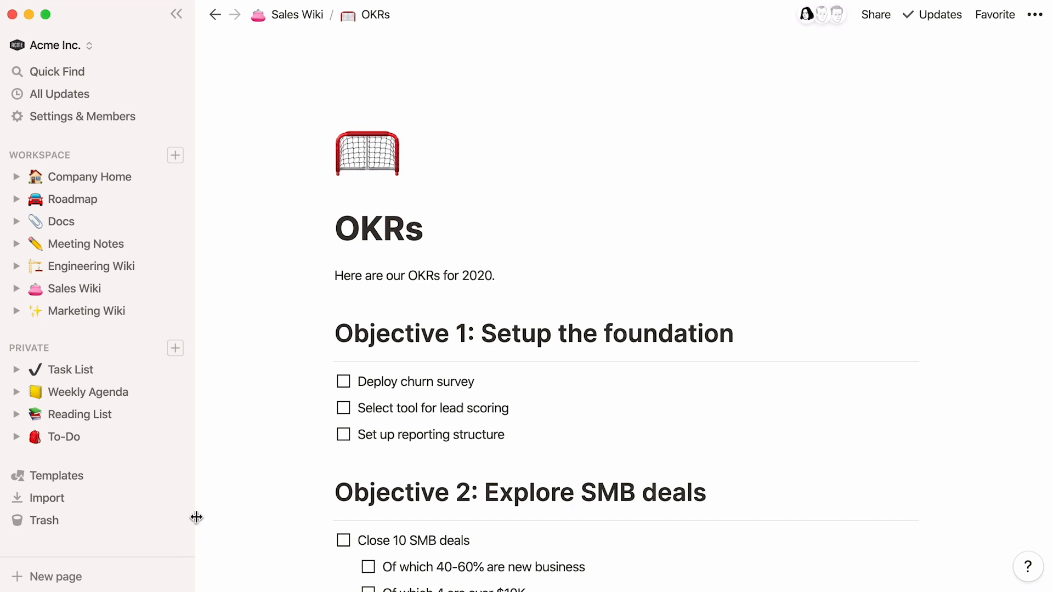
# Comment on the OKRs intro sentence: 'please update this?' mentioning Berthe Morisot
pyautogui.click(325, 276)
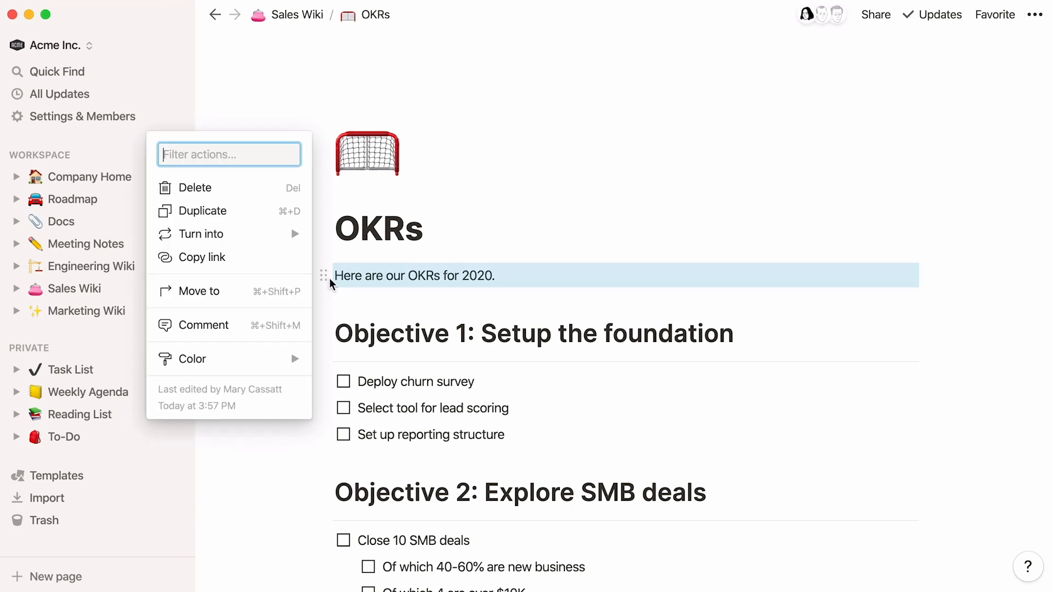
pyautogui.doubleClick(348, 276)
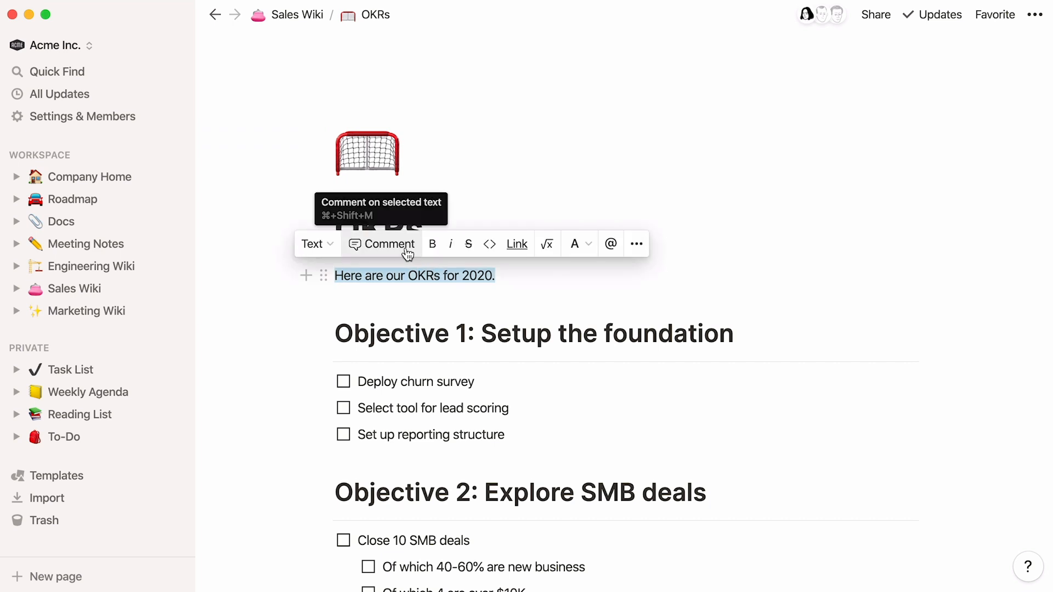
pyautogui.click(389, 244)
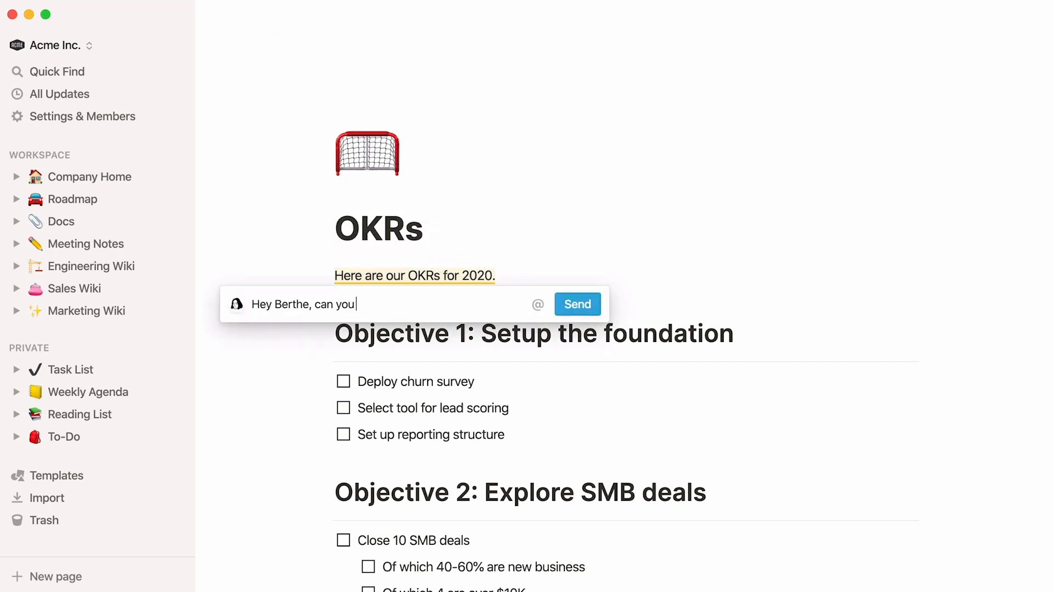
pyautogui.write('please update this?')
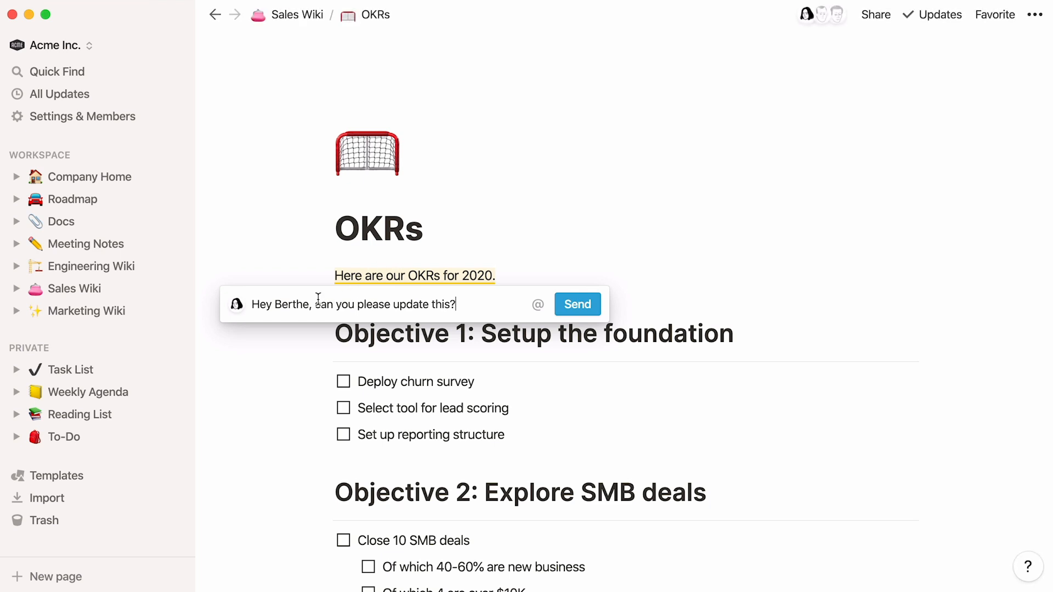
pyautogui.write('@')
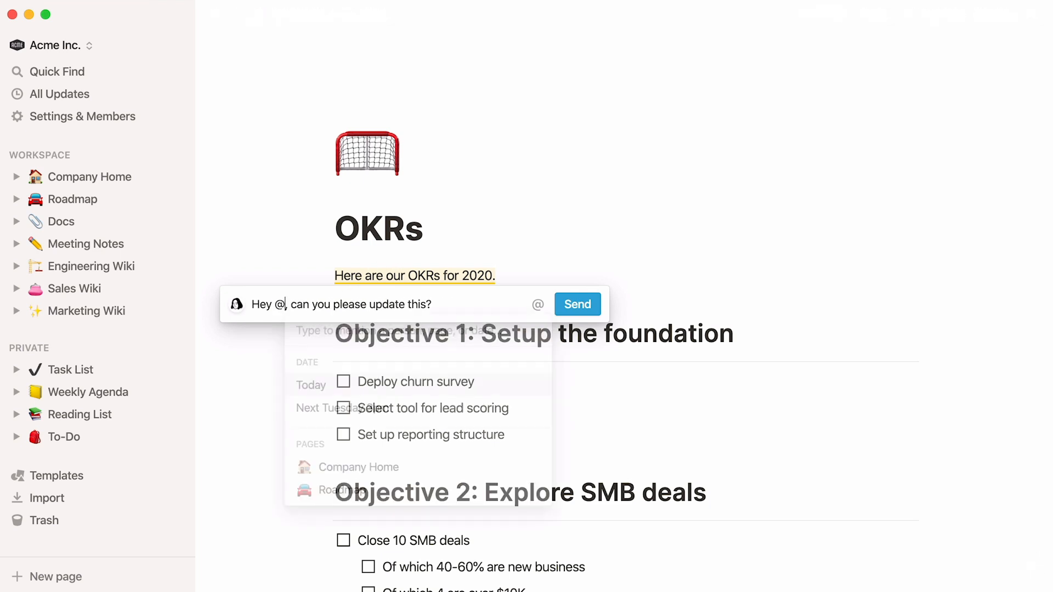
pyautogui.write('be')
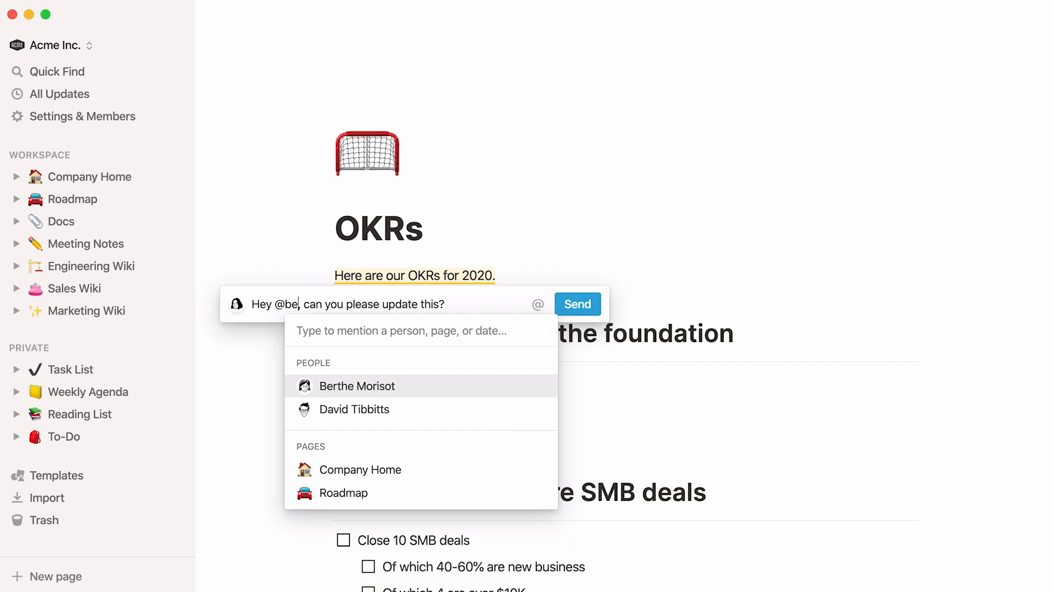
pyautogui.click(357, 387)
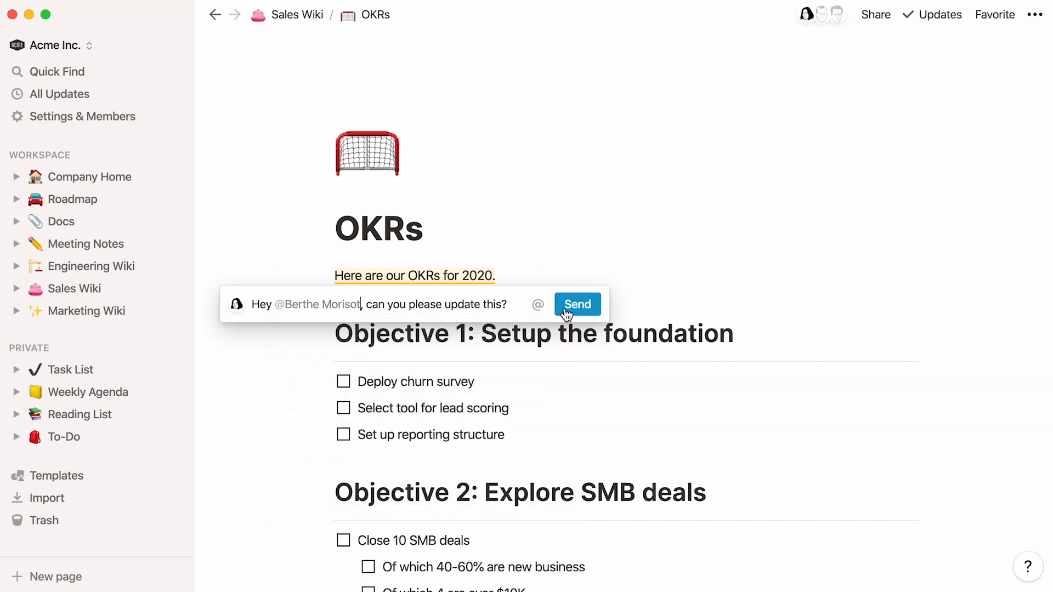
pyautogui.click(577, 304)
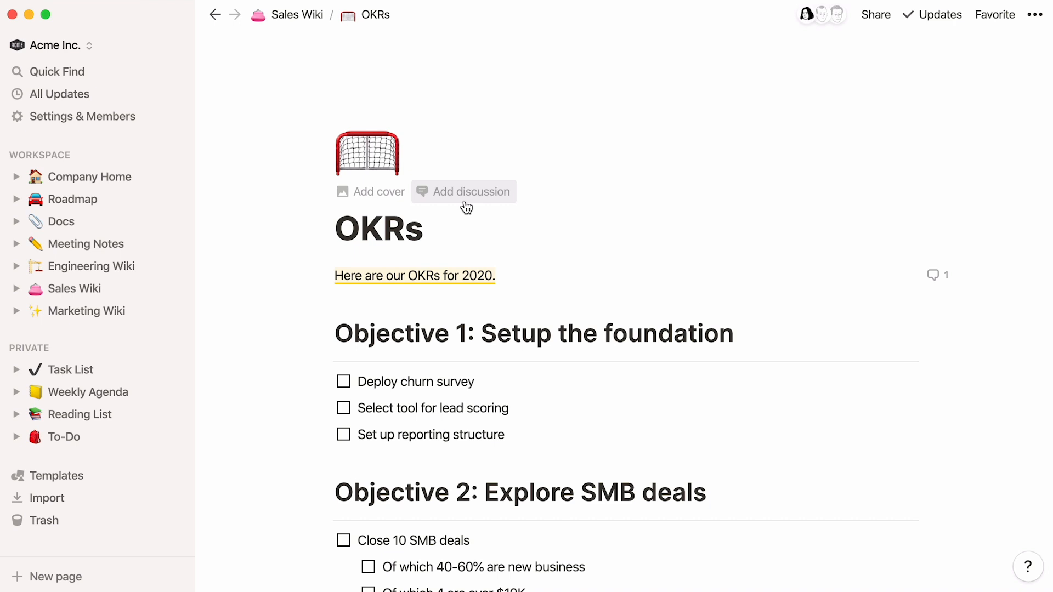
# Post a page discussion mentioning Pierre-Auguste Renoir with 'please review :)'
pyautogui.click(464, 192)
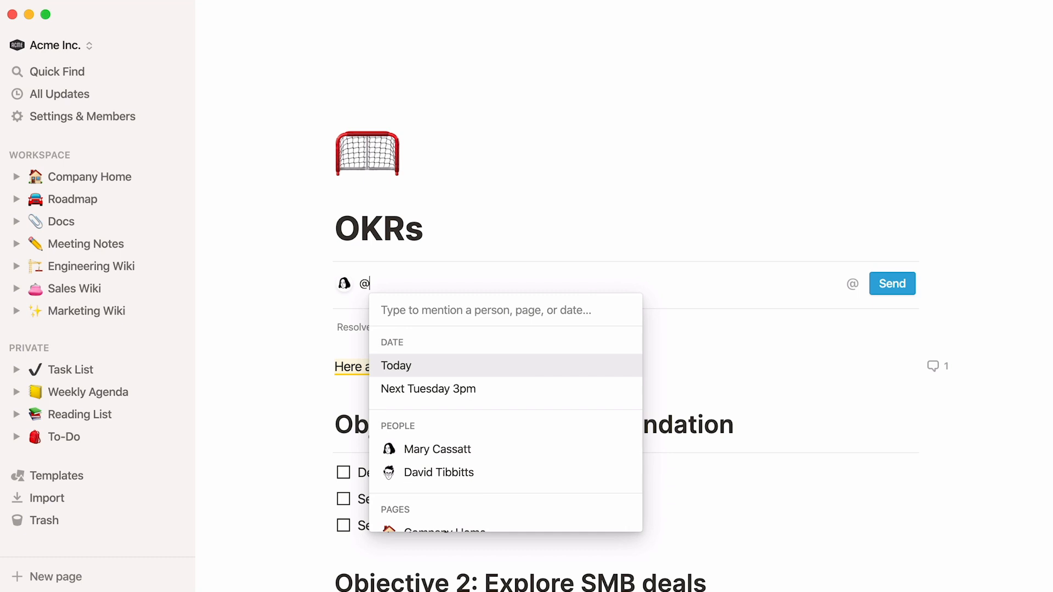
pyautogui.write('pierre')
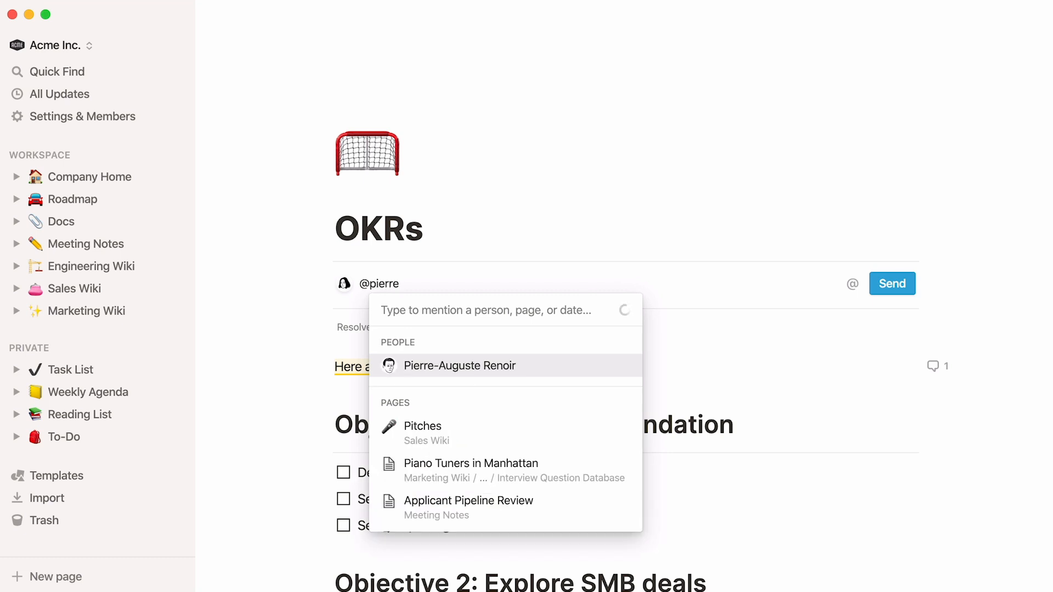
pyautogui.click(460, 366)
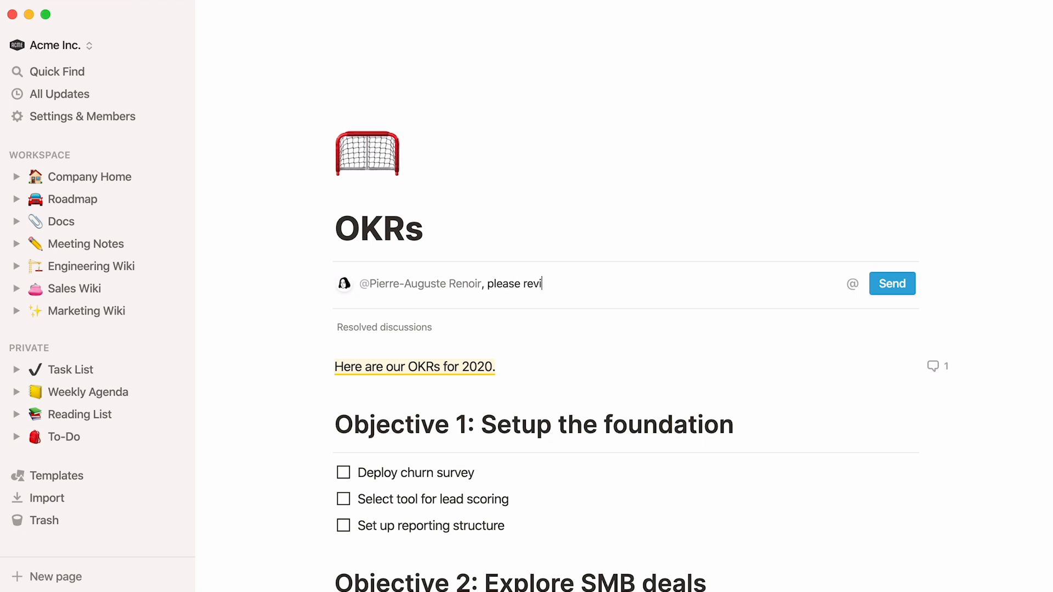
pyautogui.write('ew :)')
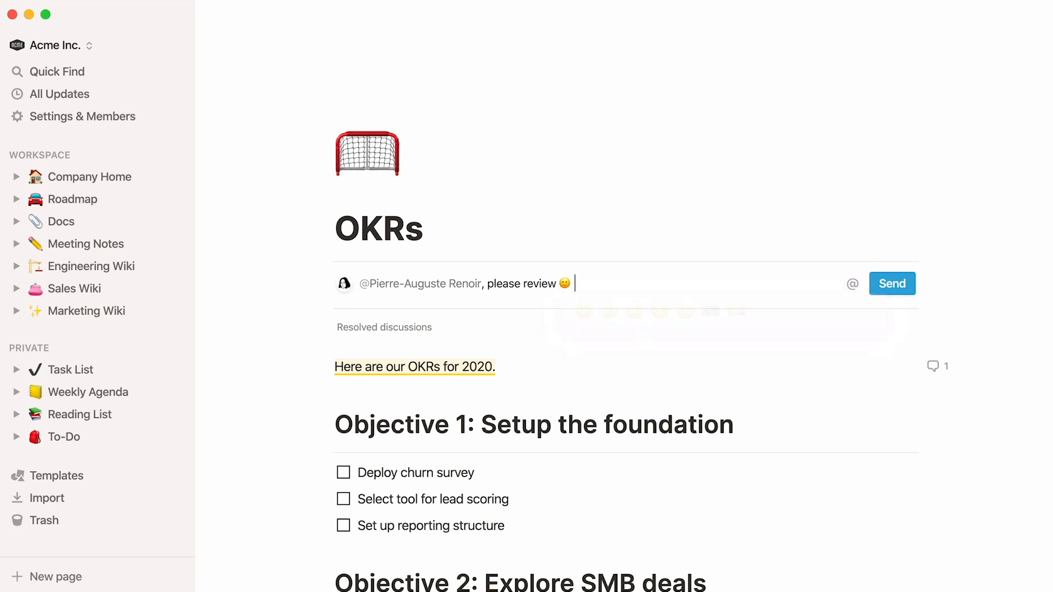
pyautogui.click(891, 283)
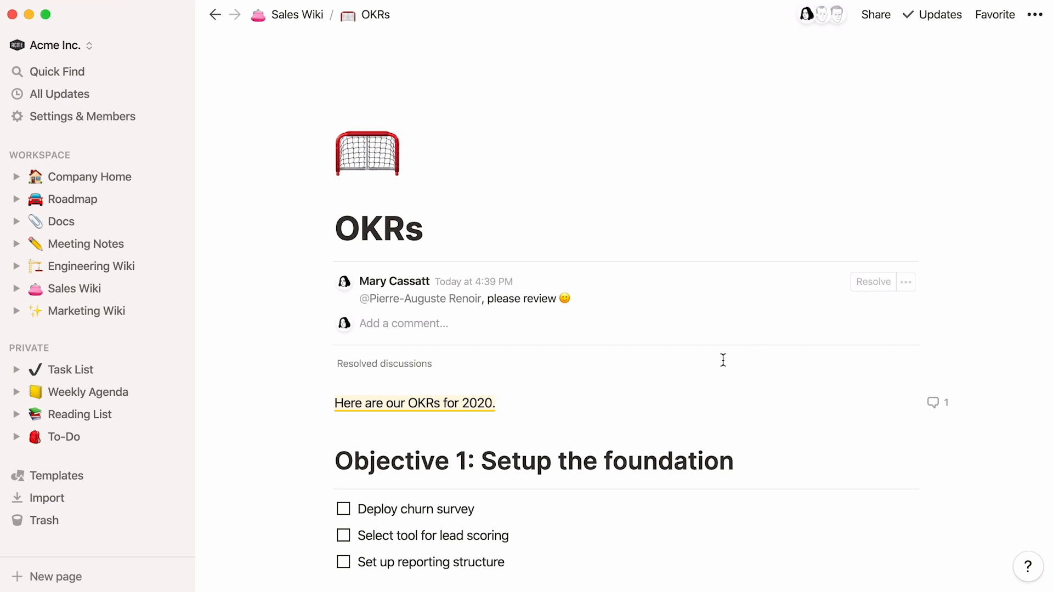
pyautogui.write('To be incl')
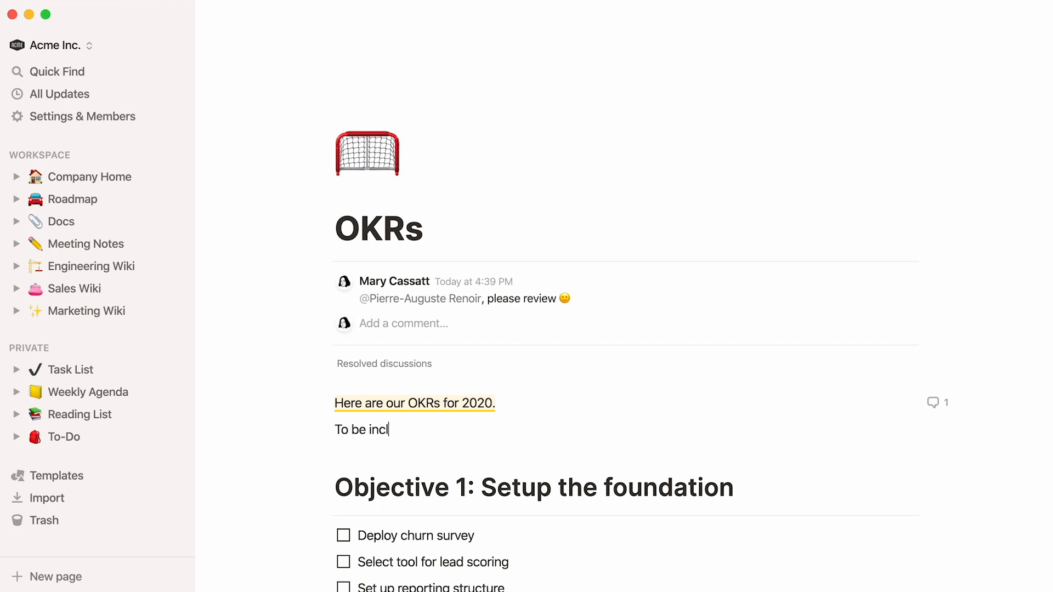
pyautogui.write('uded in the presentation slides')
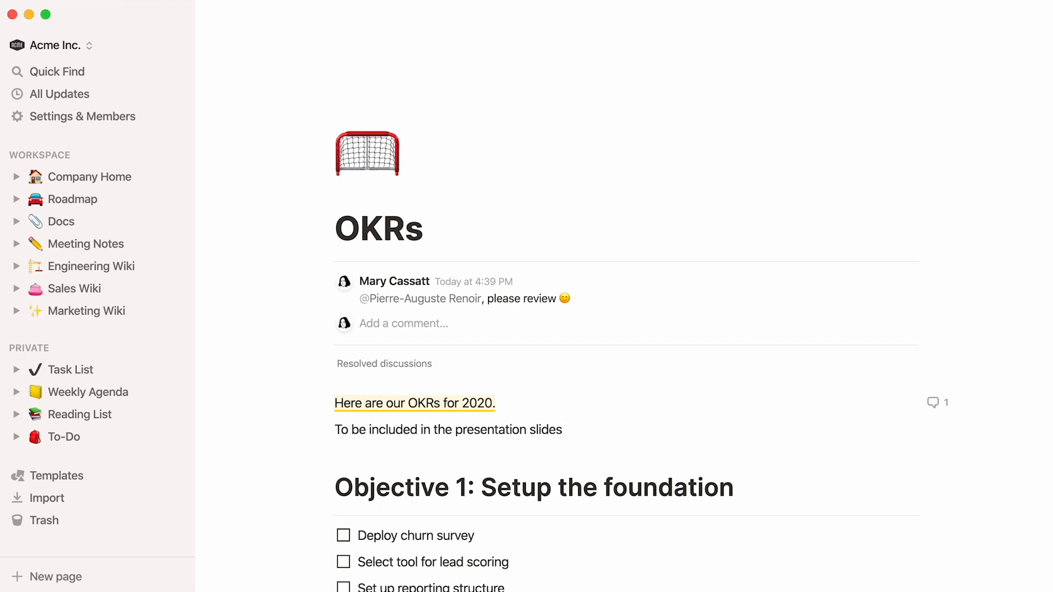
pyautogui.write('@remind tomorr')
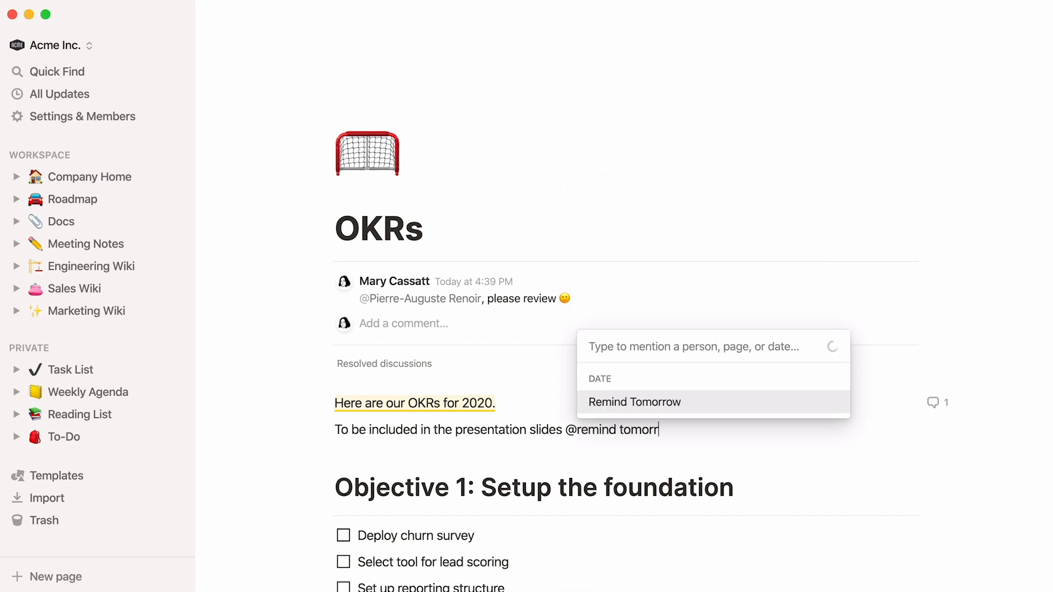
pyautogui.click(633, 402)
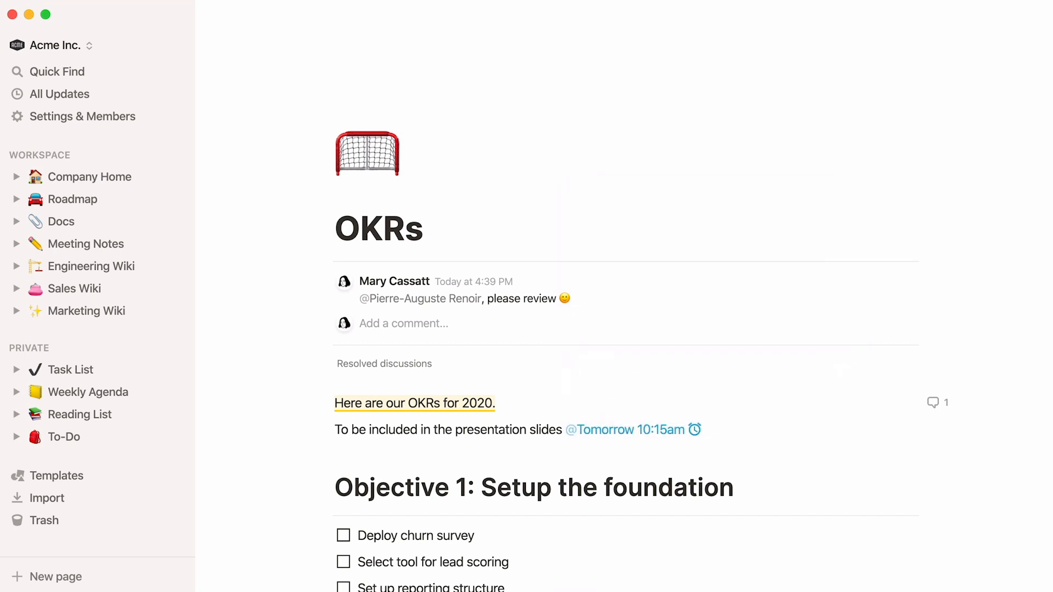
pyautogui.write('@berthe')
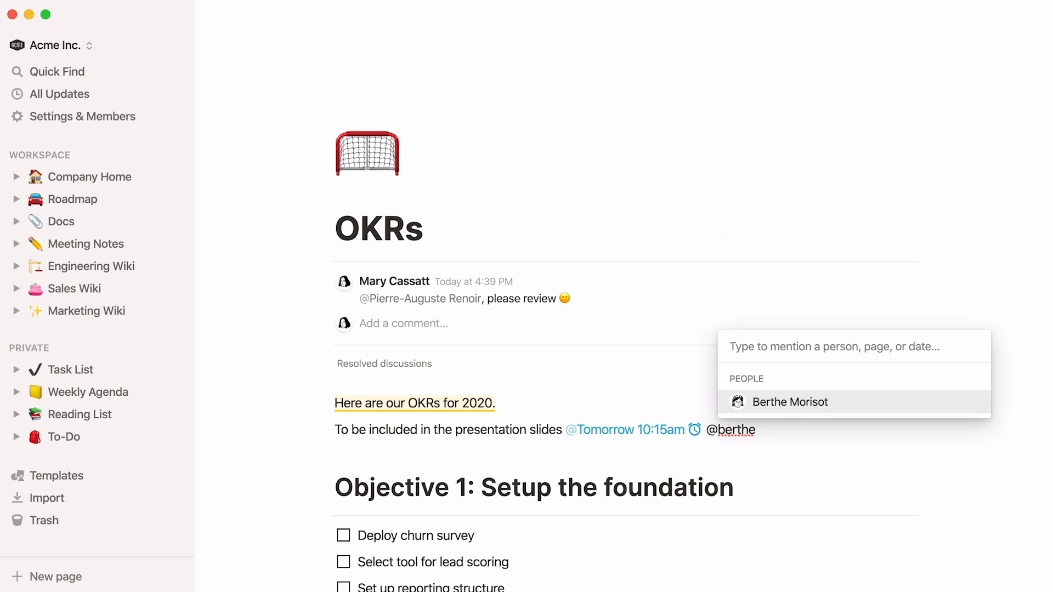
# Browse the All Updates inbox, check the Following tab, then return to Inbox
pyautogui.click(59, 93)
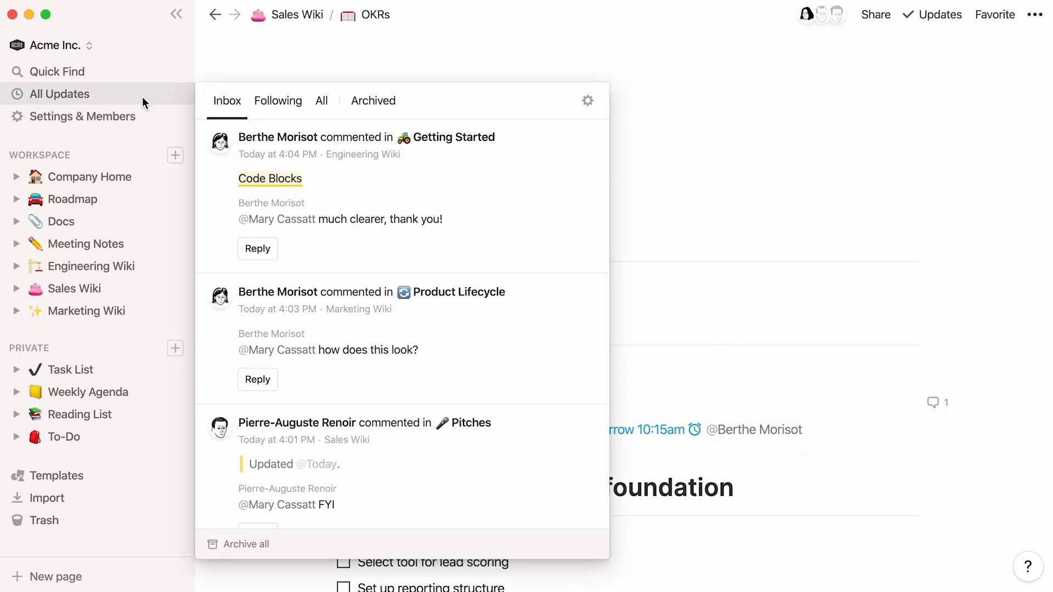
pyautogui.scroll(-3)
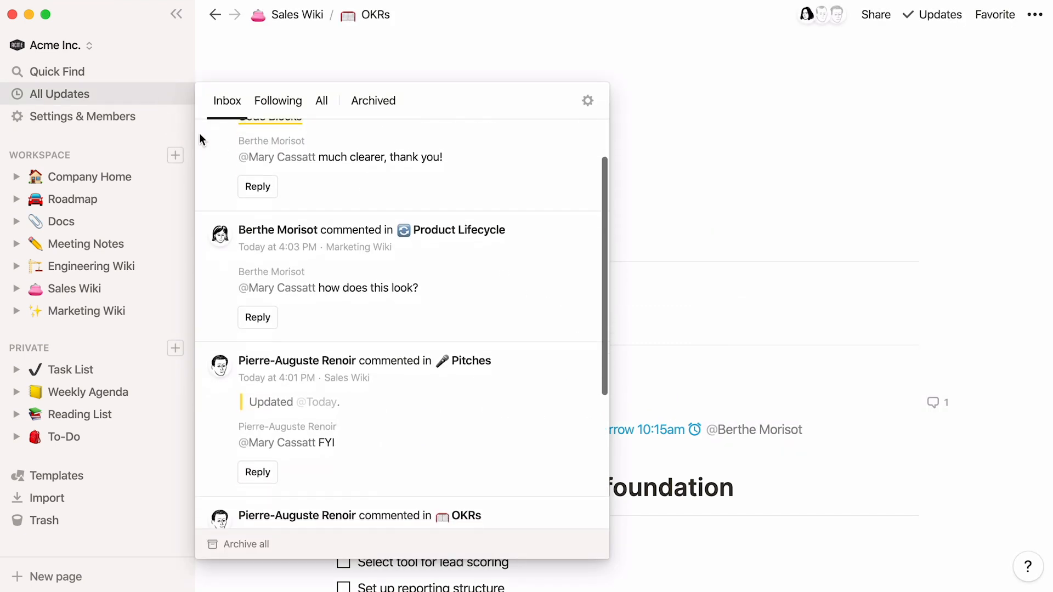
pyautogui.scroll(-3)
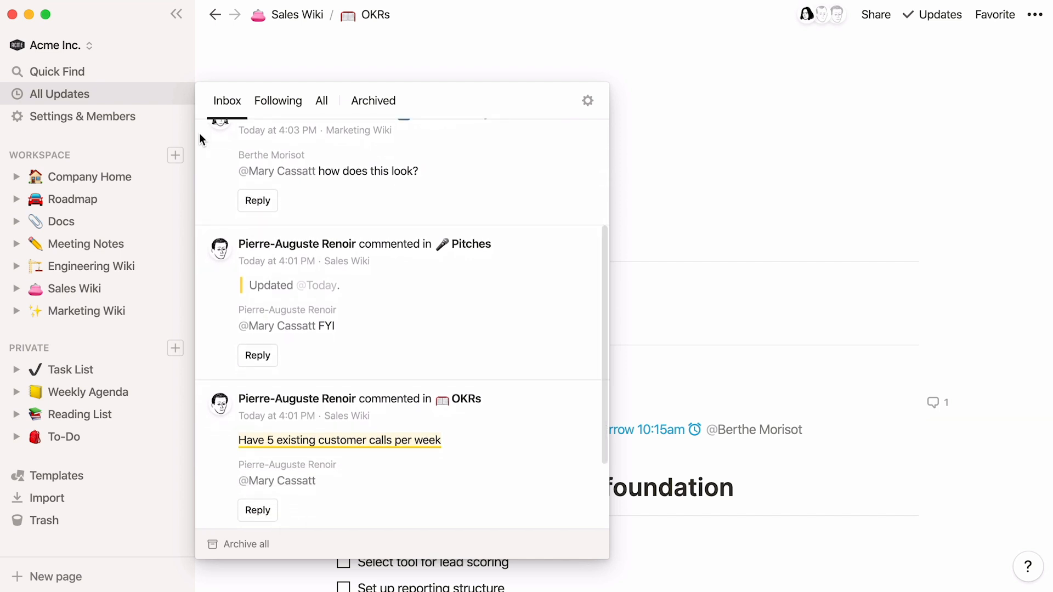
pyautogui.click(278, 101)
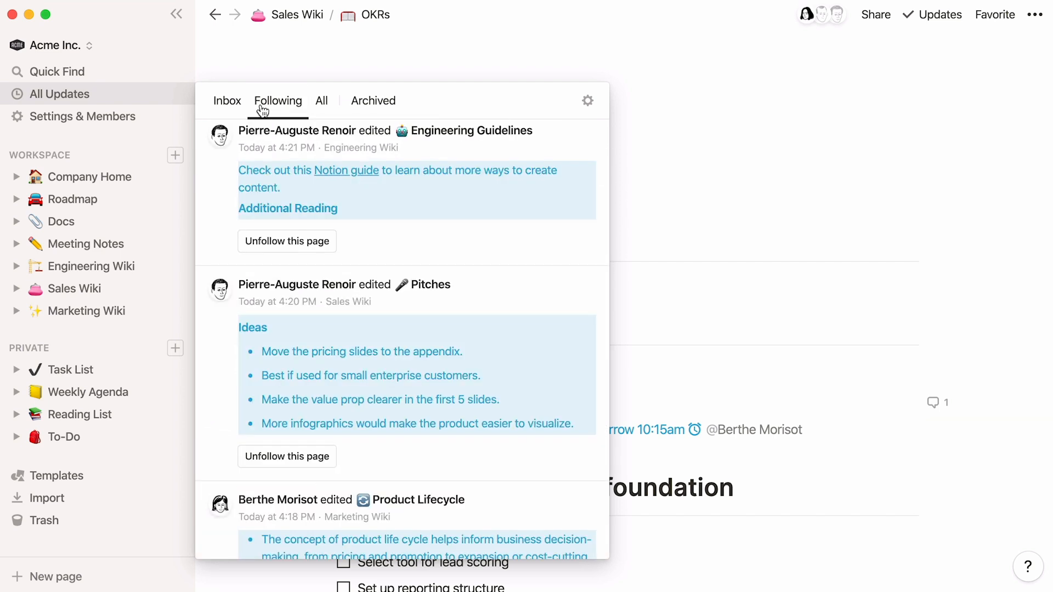
pyautogui.scroll(-3)
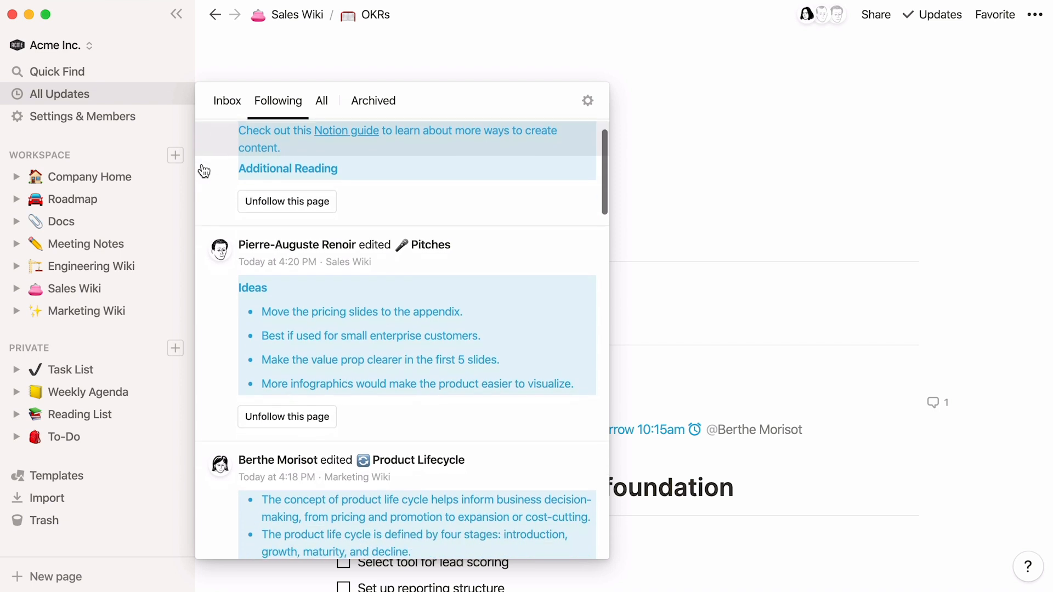
pyautogui.scroll(-3)
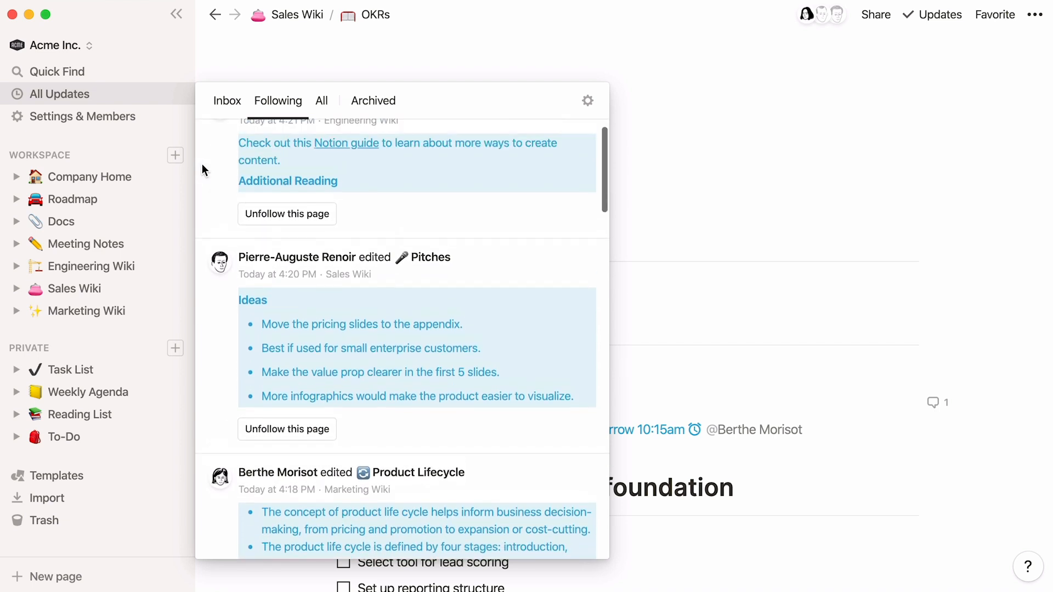
pyautogui.click(227, 101)
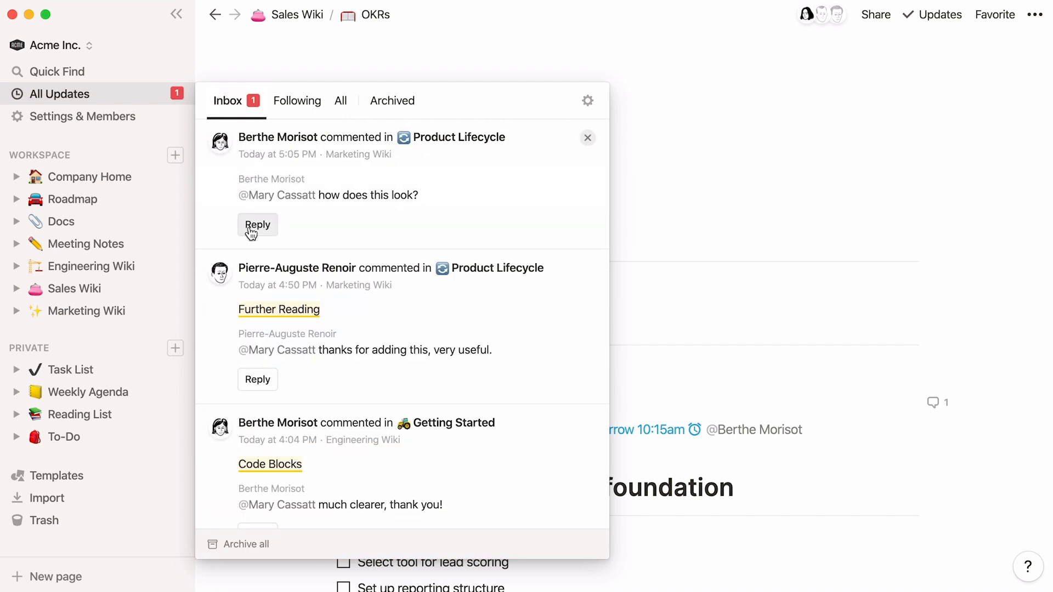
# Reply 'Much better!' to the newest Product Lifecycle comment and close the updates inbox
pyautogui.click(257, 224)
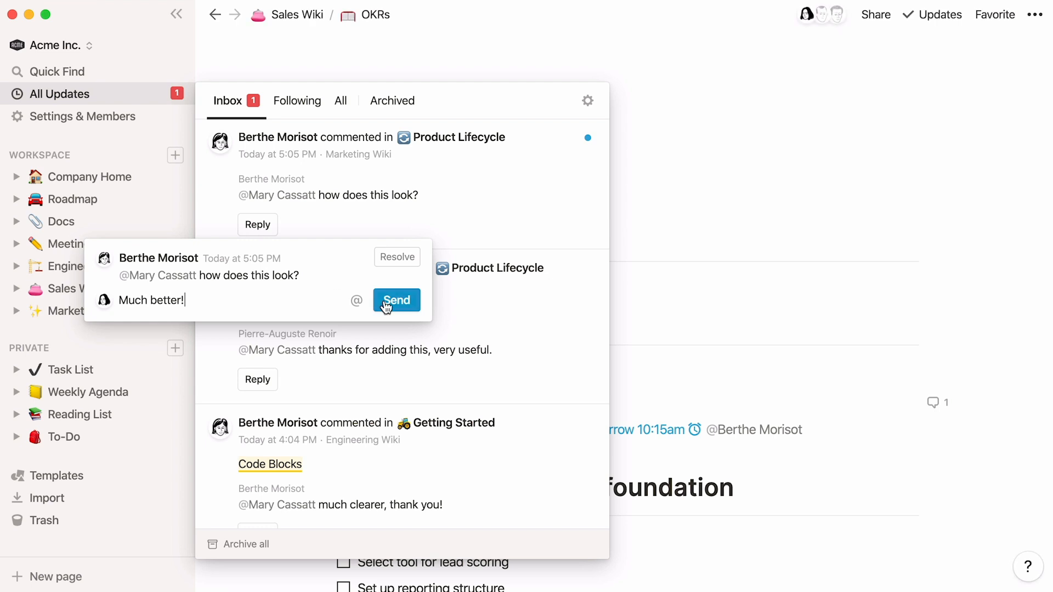
pyautogui.click(396, 300)
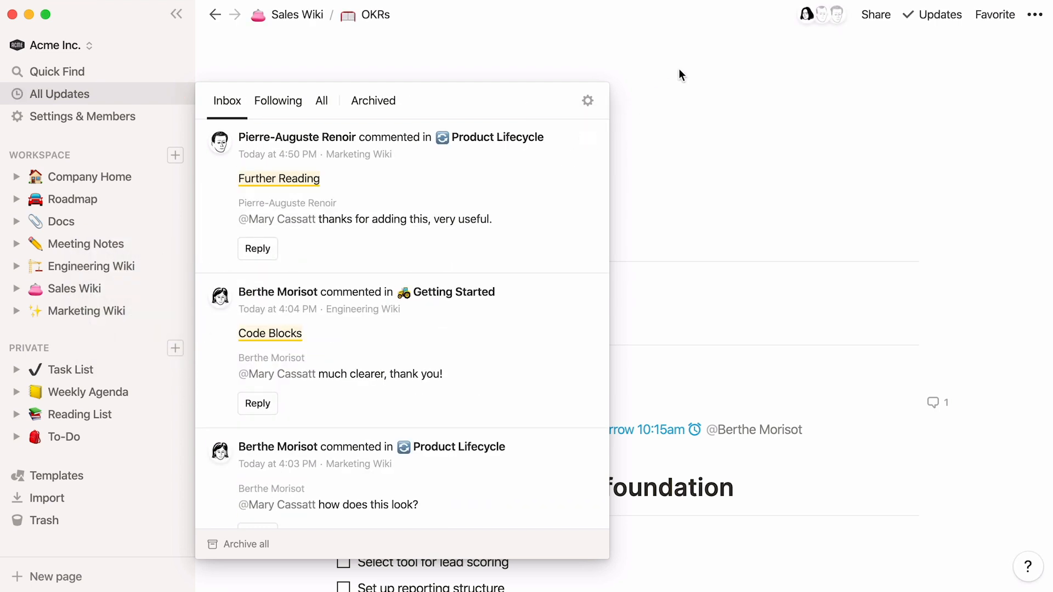
pyautogui.click(678, 71)
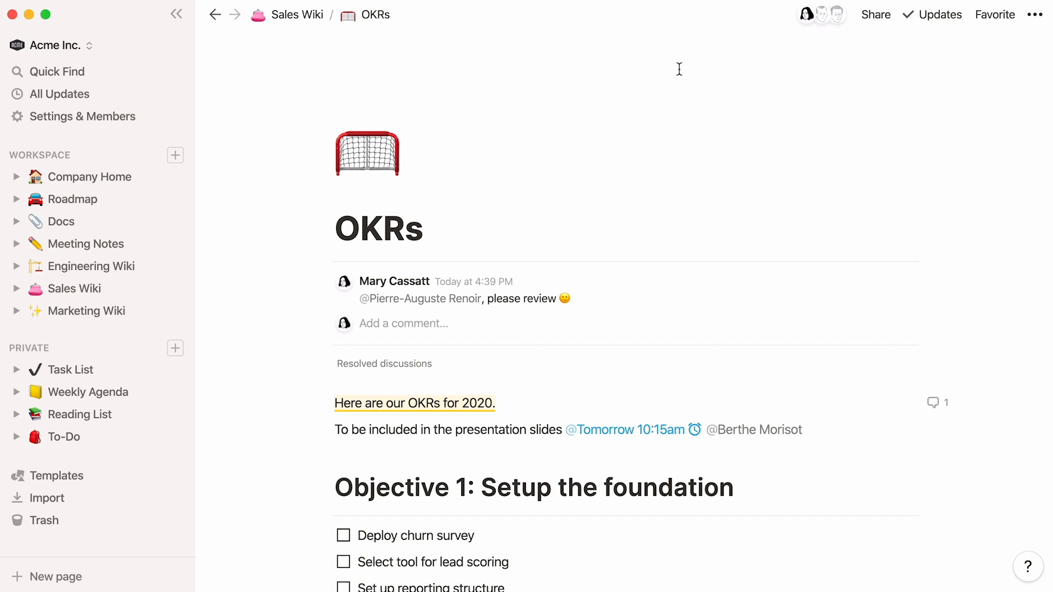
pyautogui.moveTo(233, 14)
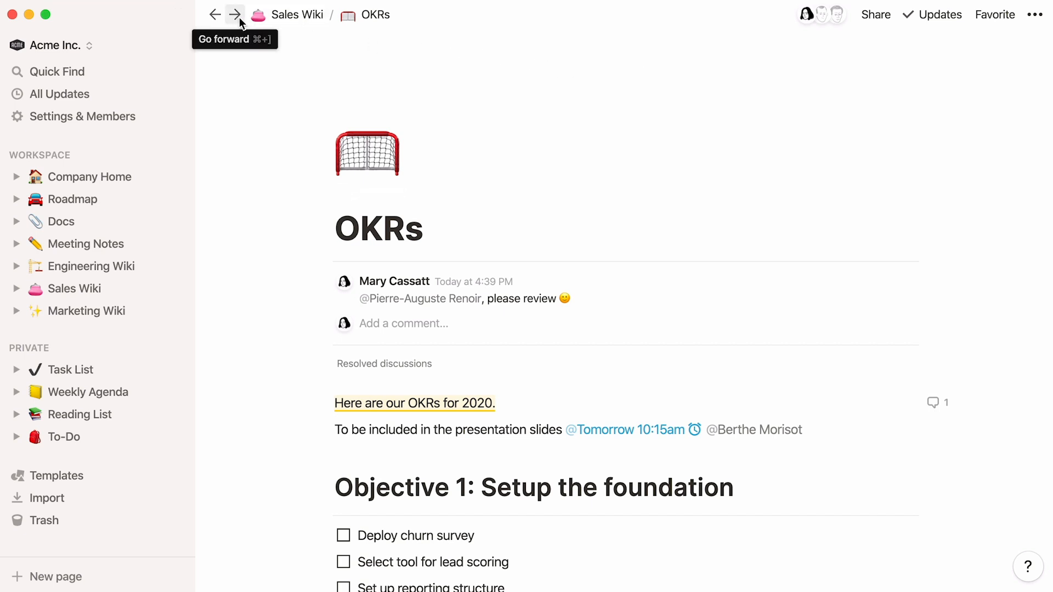
pyautogui.click(238, 15)
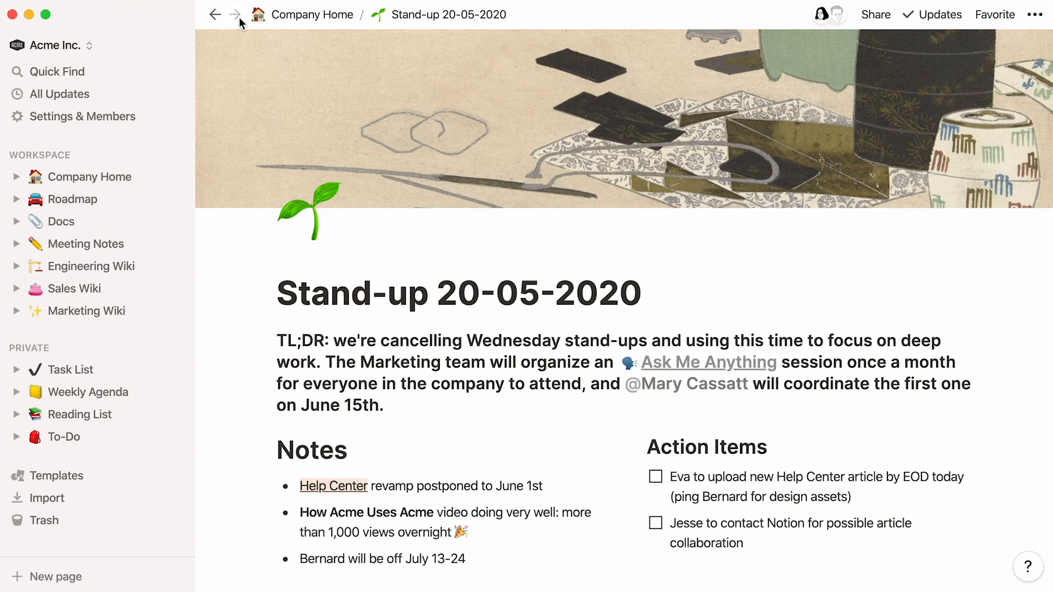
pyautogui.moveTo(140, 335)
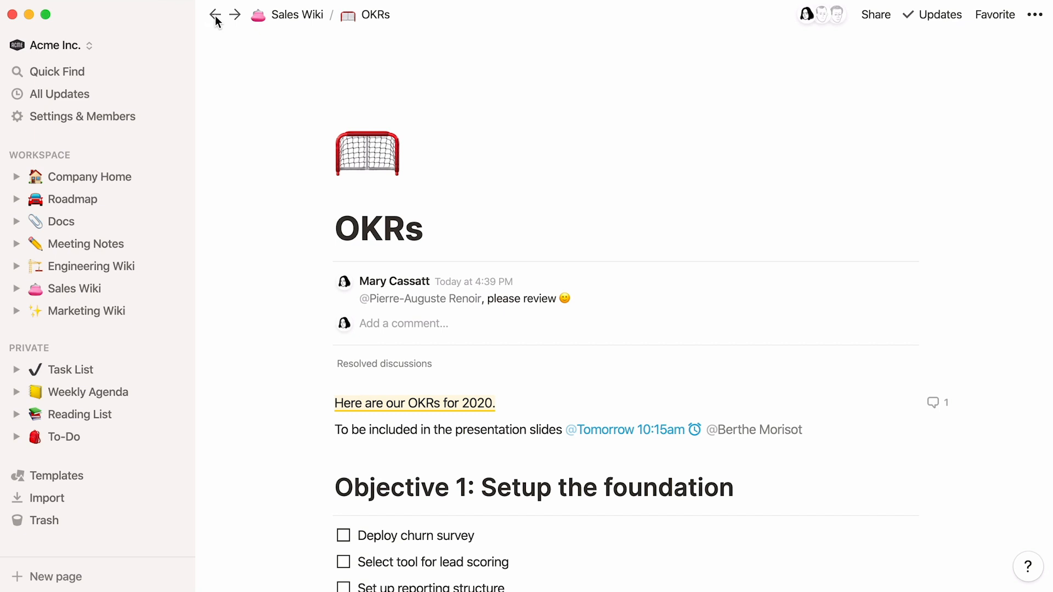
pyautogui.moveTo(183, 122)
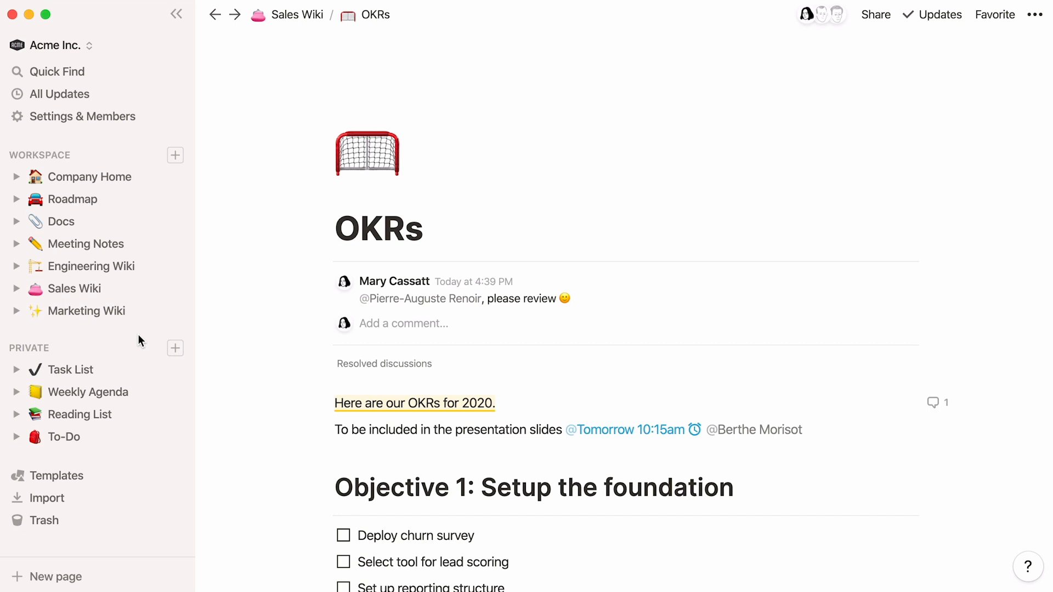
pyautogui.moveTo(95, 483)
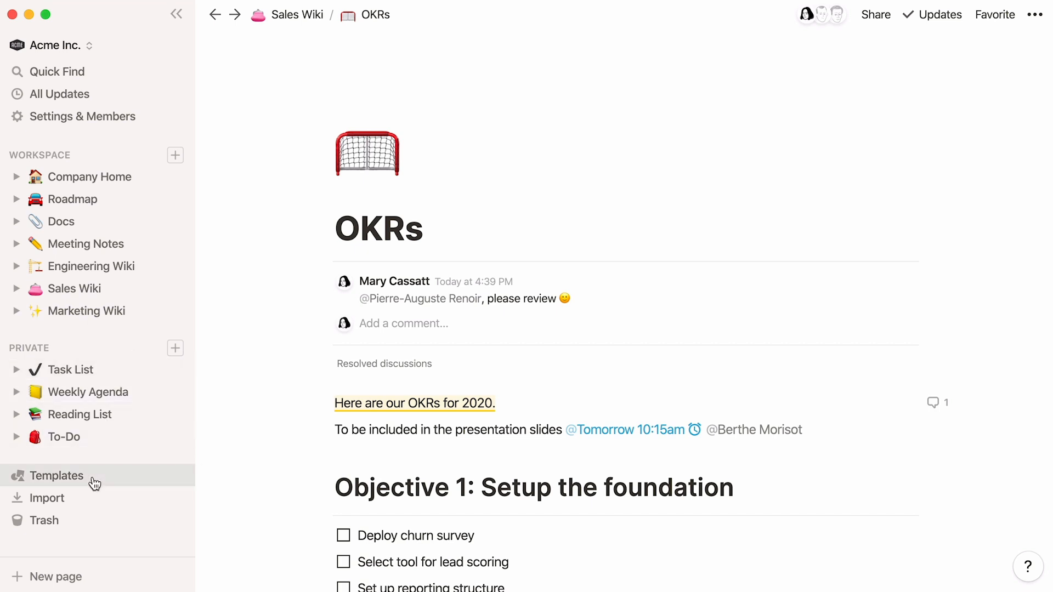